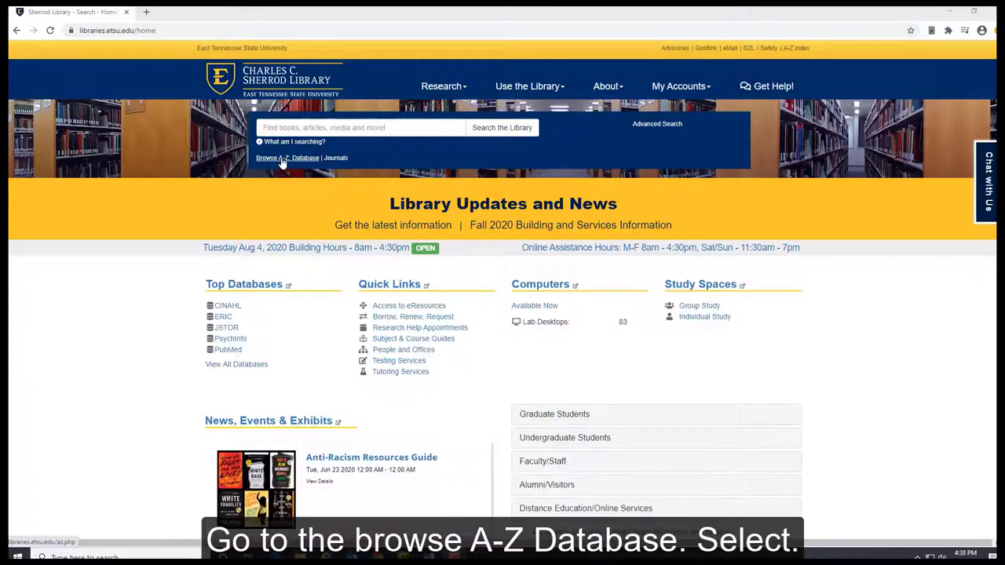
From Browse A-Z Databases, filter to letter O and launch Opposing Viewpoints in Context.
left_click(287, 157)
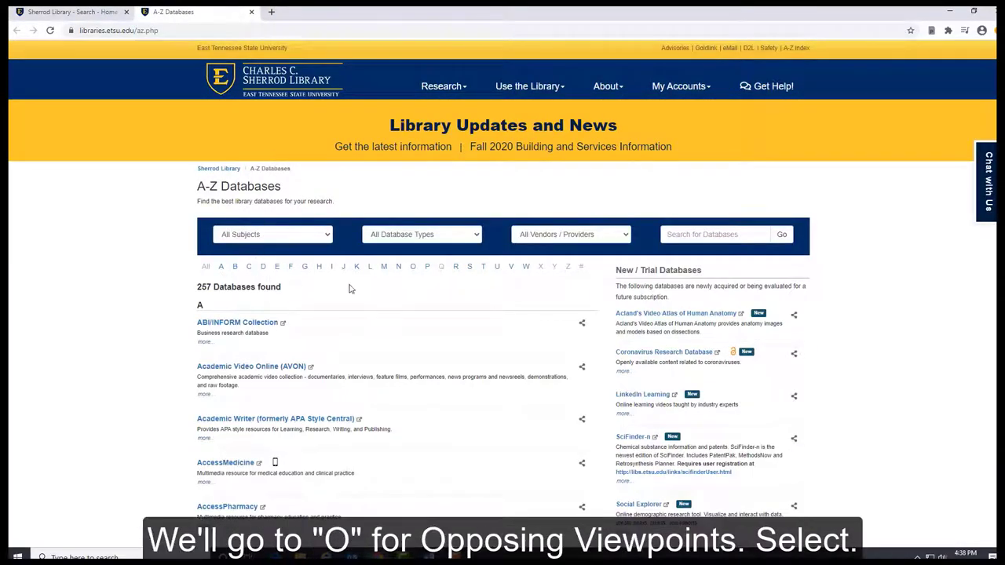
left_click(411, 267)
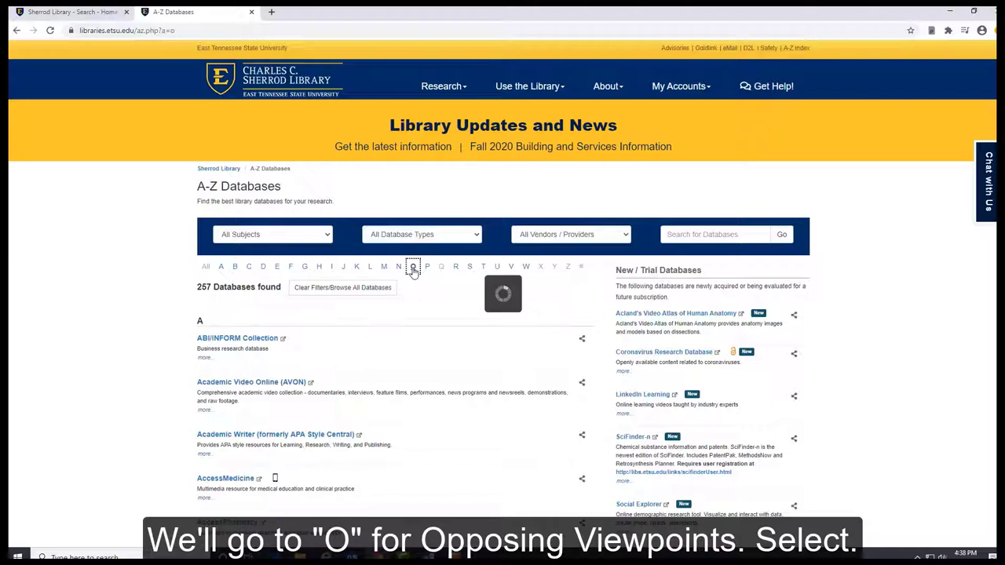
left_click(411, 267)
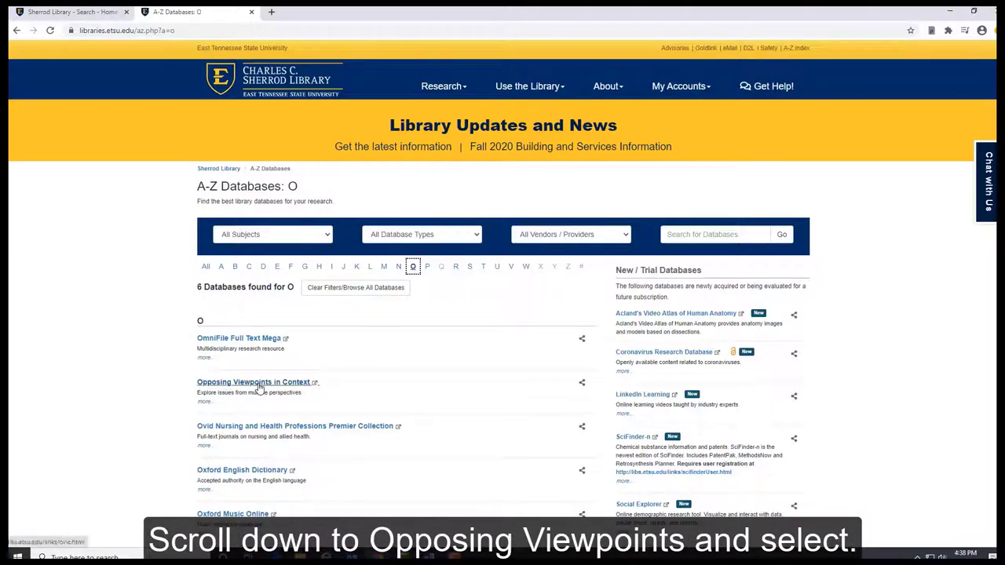
left_click(254, 381)
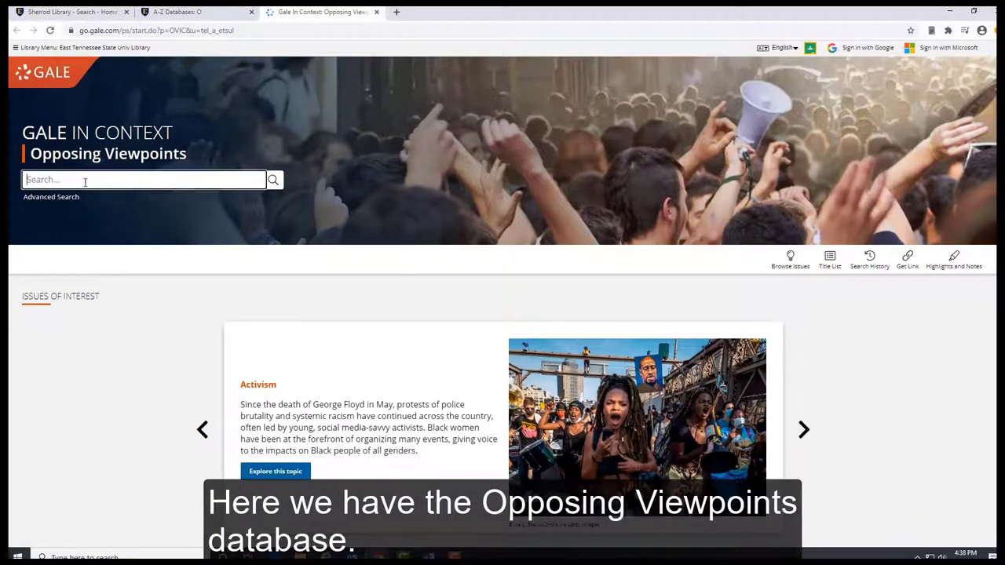
Search Gale Opposing Viewpoints for 'self driving cars' to reach the Self-Driving Cars topic page.
type("S")
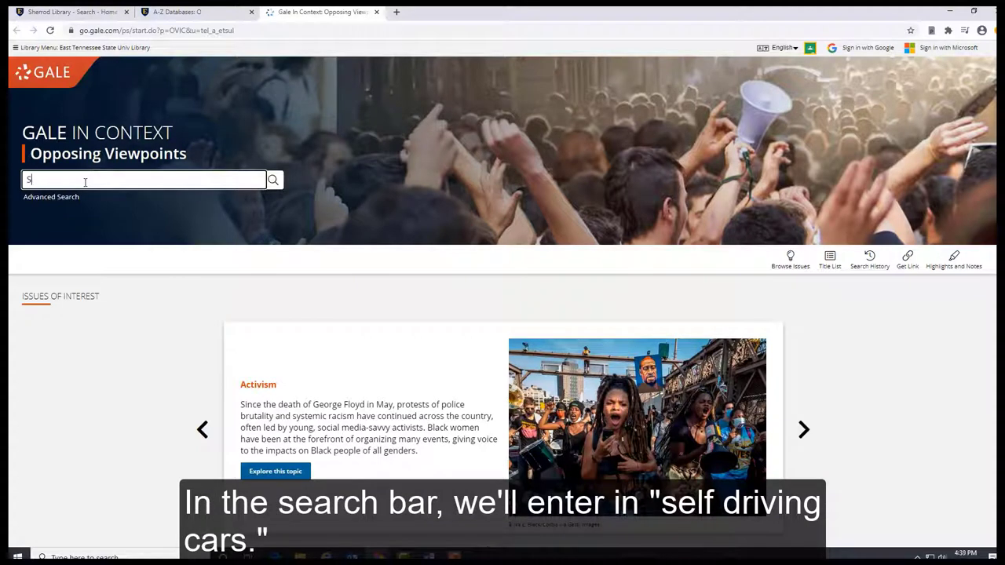
type("elf-d")
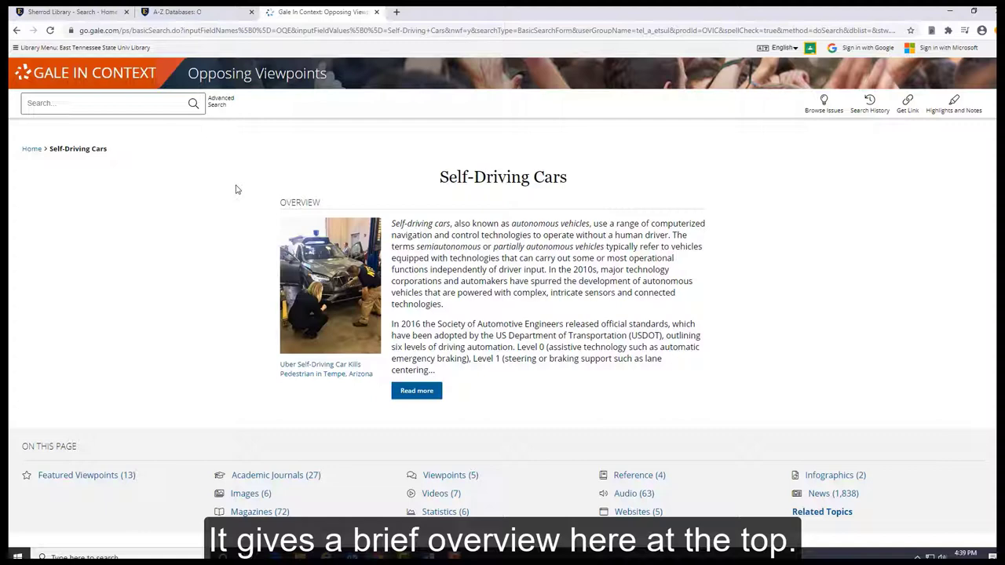
scroll("down", 3)
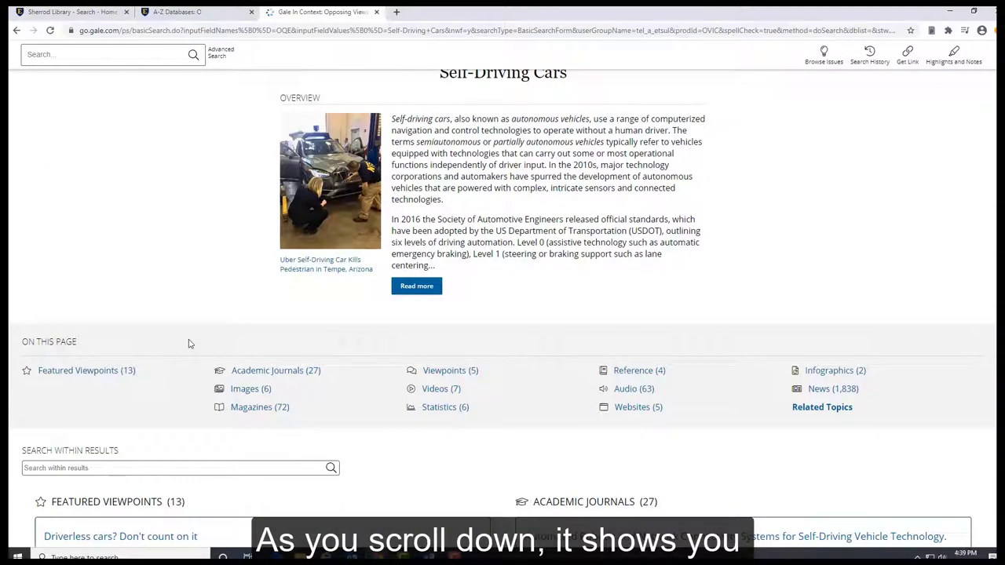
scroll("down", 3)
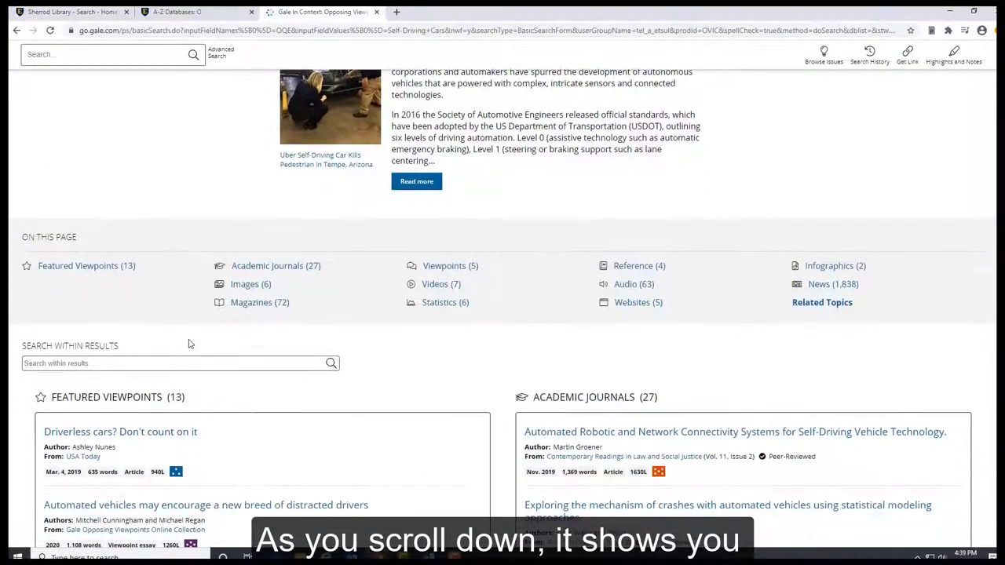
scroll("down", 3)
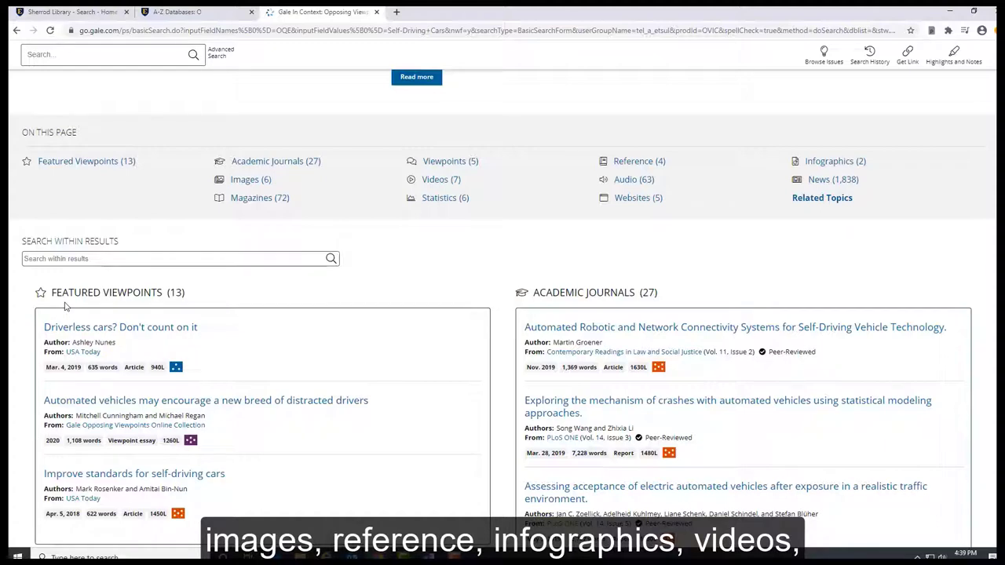
scroll("down", 3)
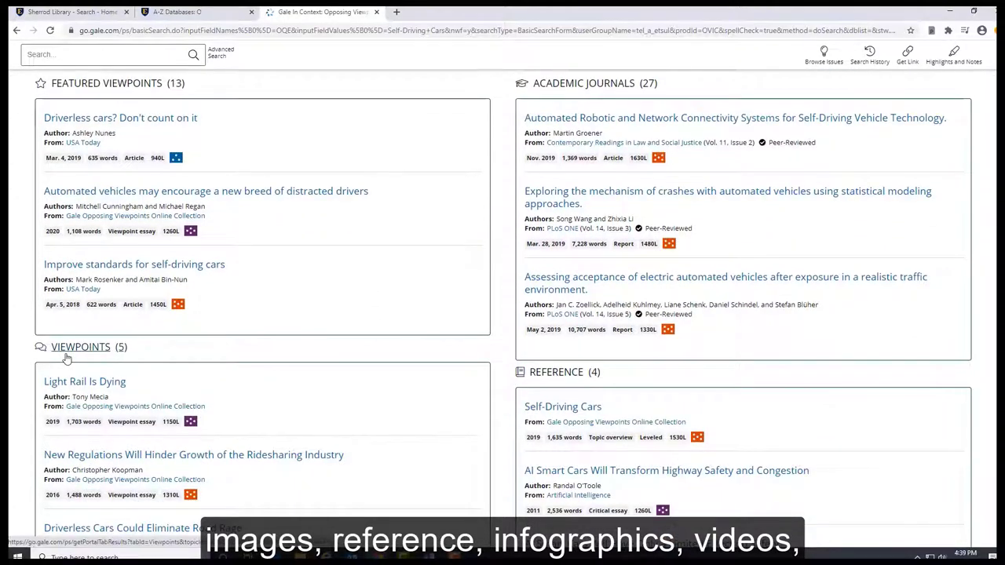
scroll("down", 3)
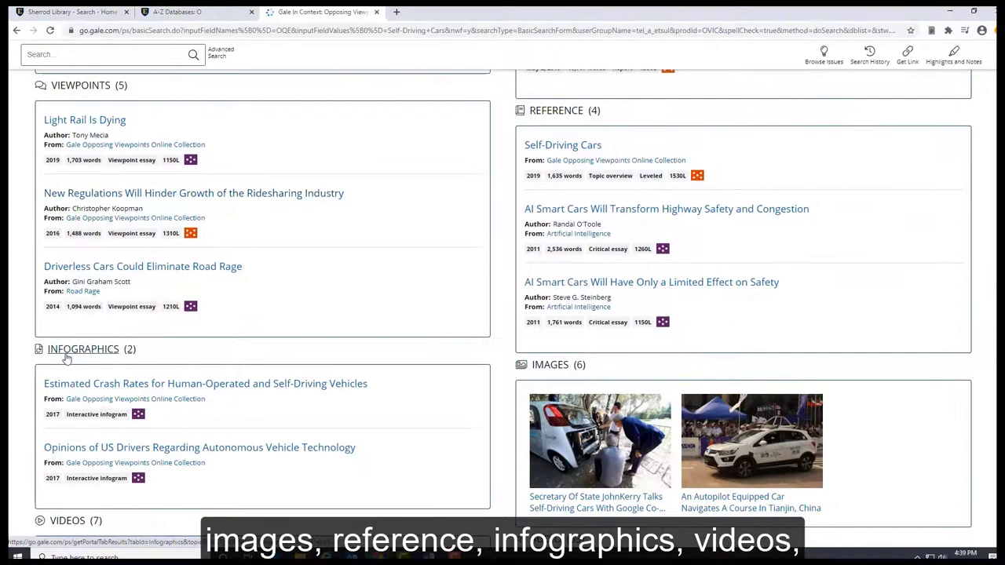
scroll("down", 3)
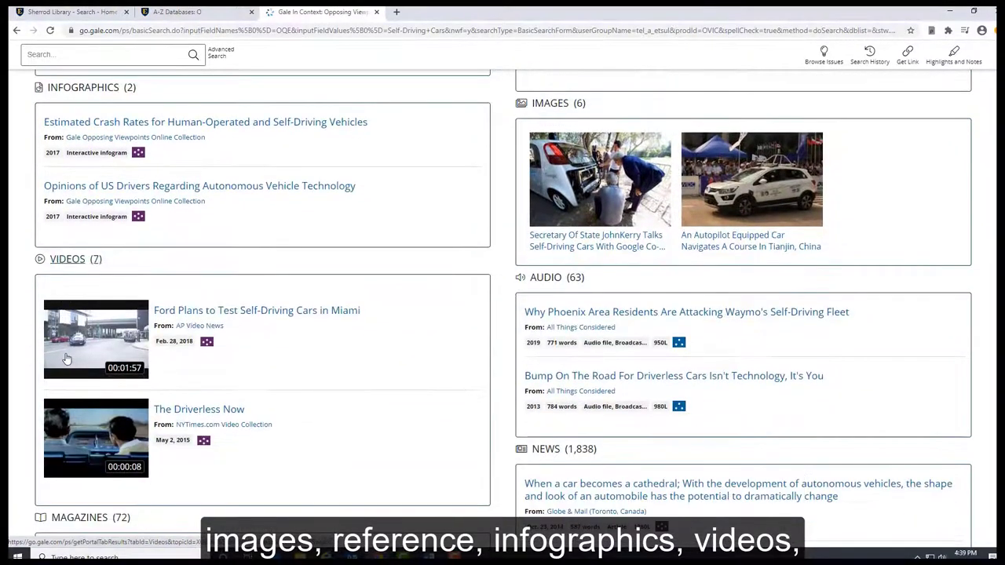
scroll("down", 3)
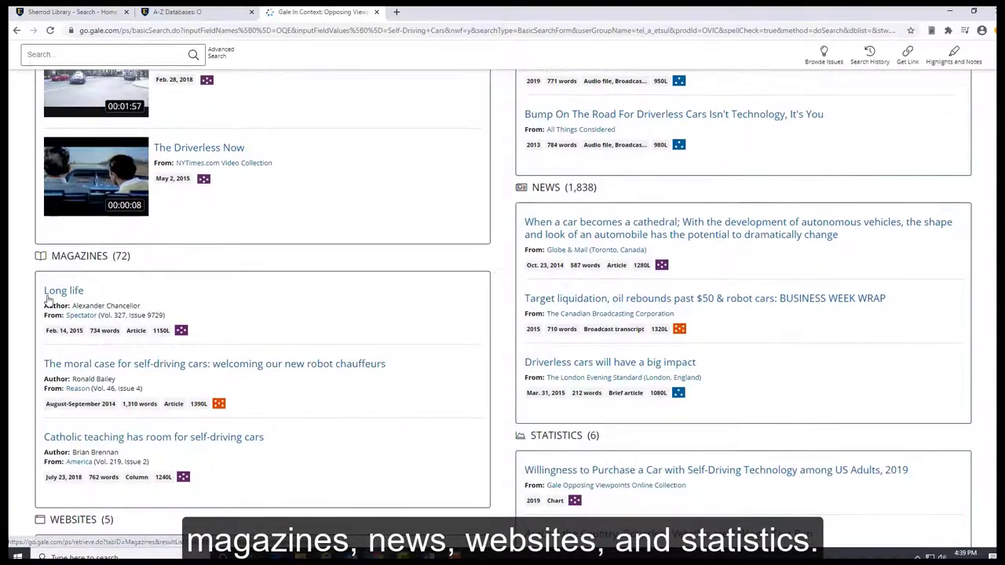
scroll("down", 3)
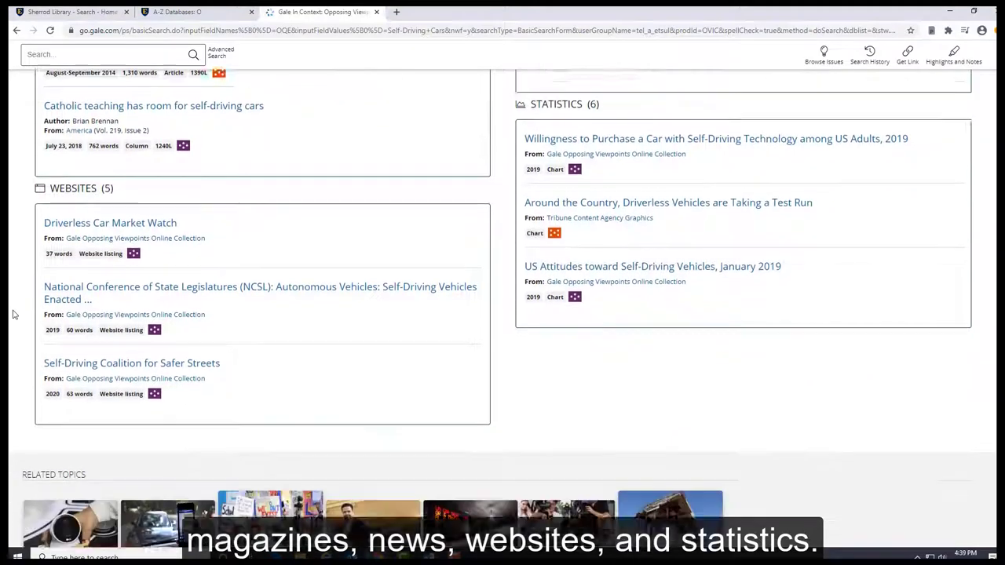
scroll("down", 3)
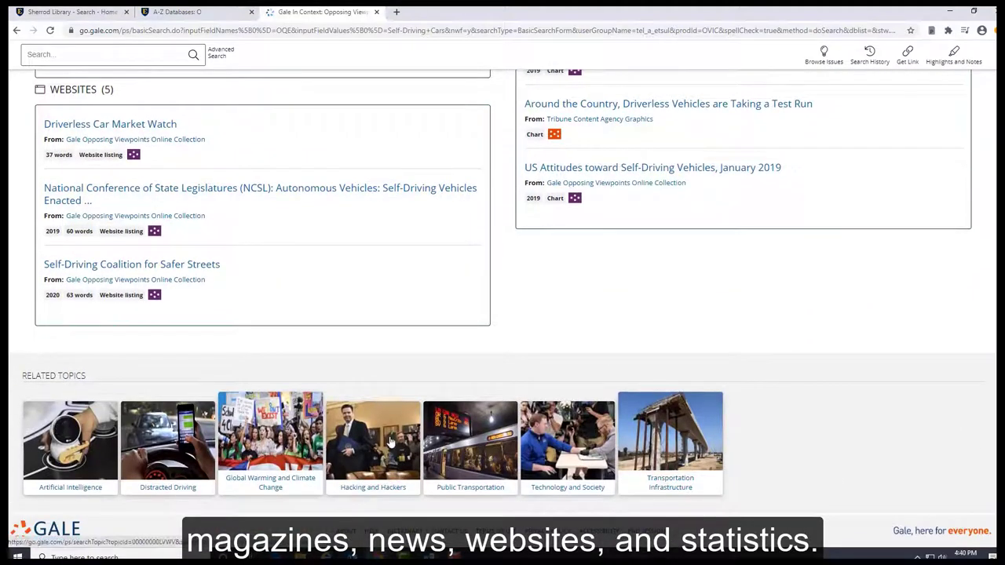
mouse_move(798, 462)
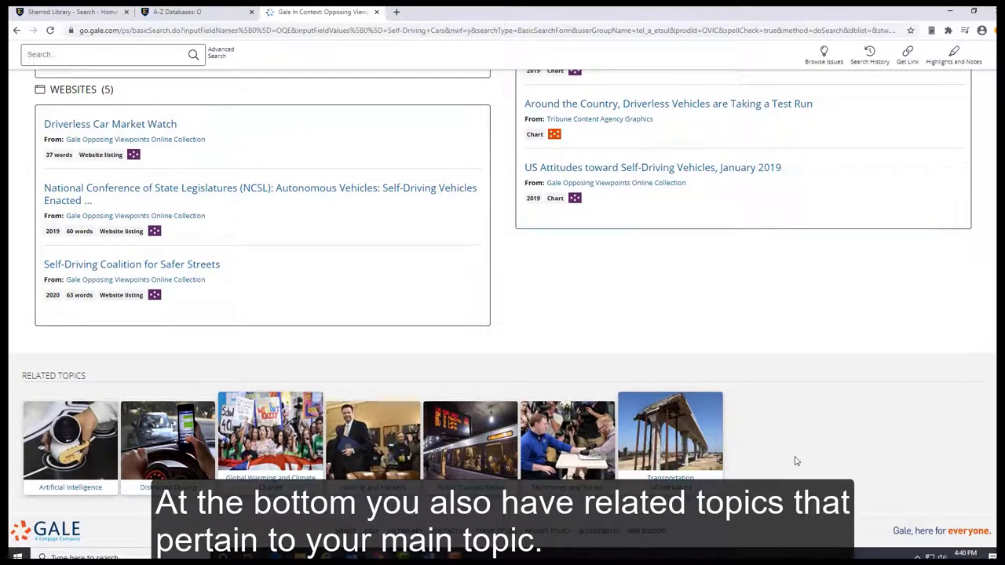
mouse_move(788, 427)
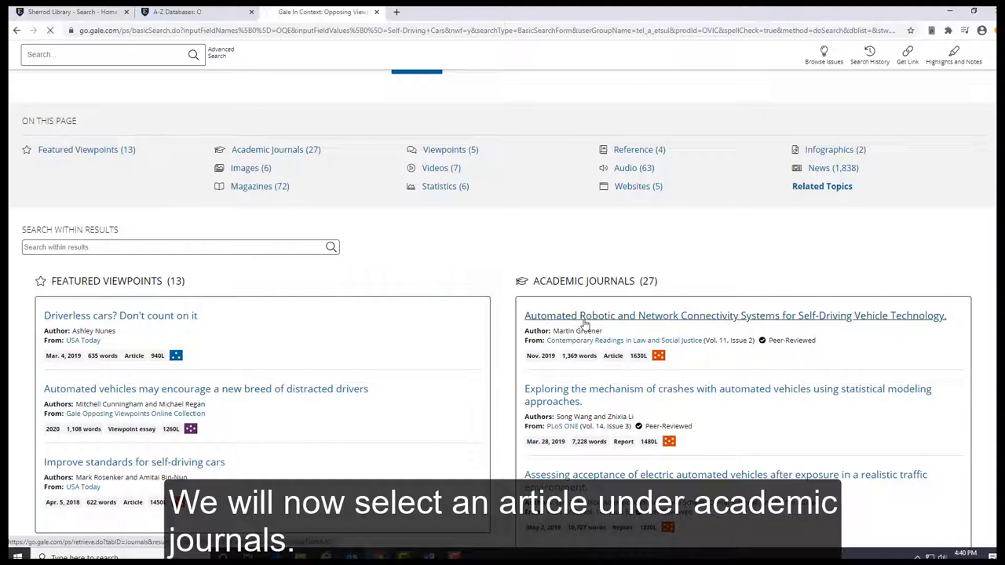
Read the first Academic Journals article on self-driving vehicle connectivity, then return via the toolbar.
left_click(735, 314)
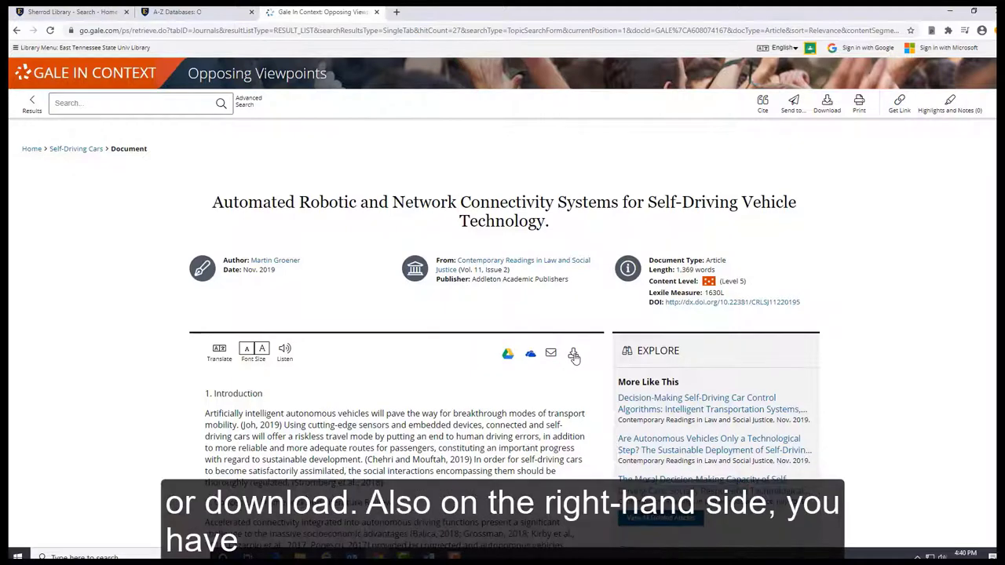
mouse_move(605, 449)
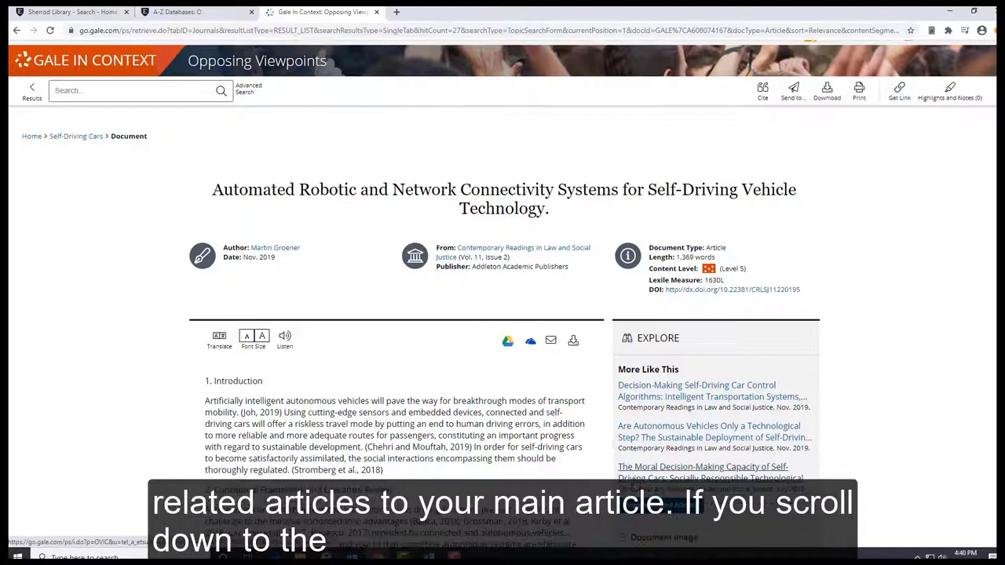
scroll("down", 3)
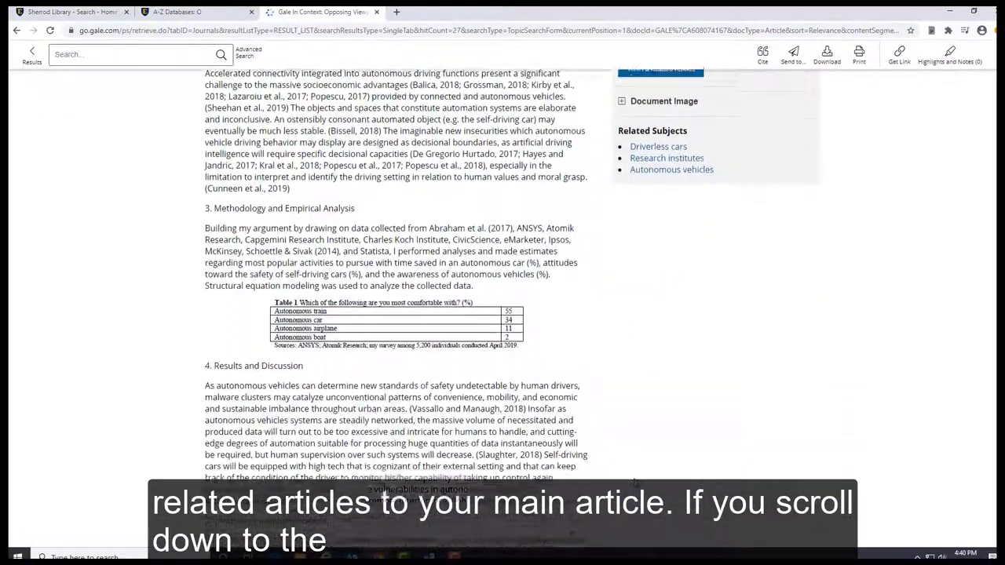
scroll("down", 3)
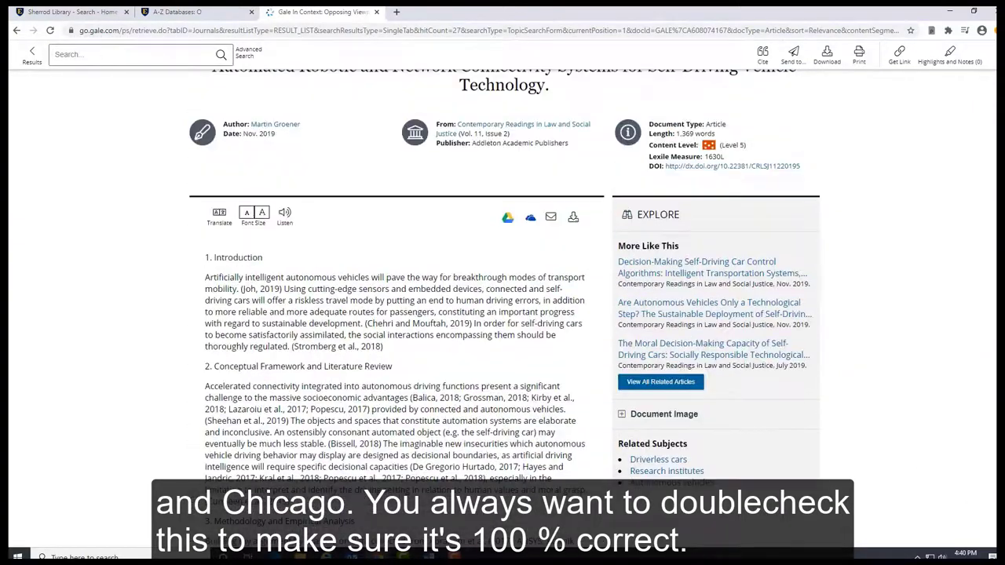
left_click(71, 13)
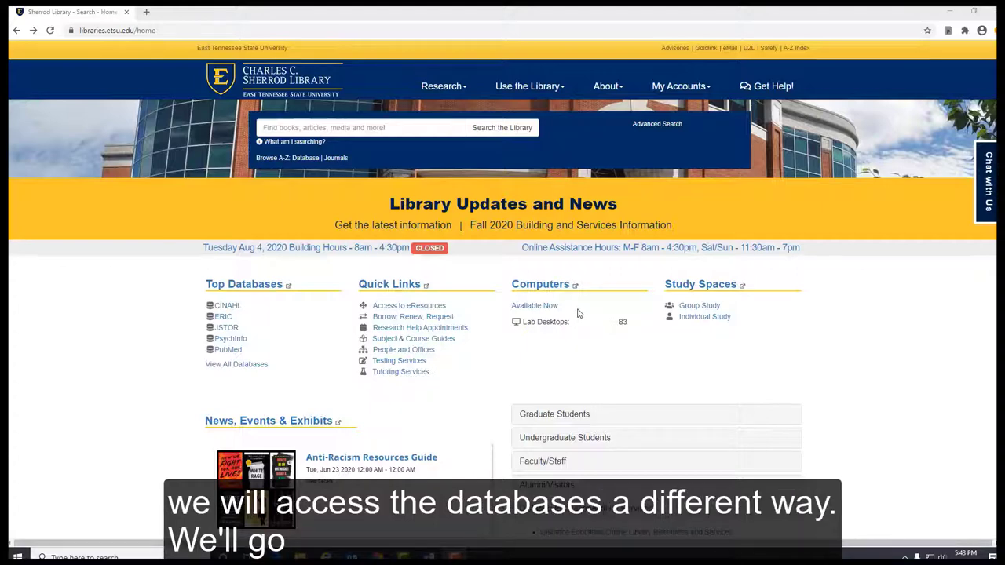
mouse_move(443, 86)
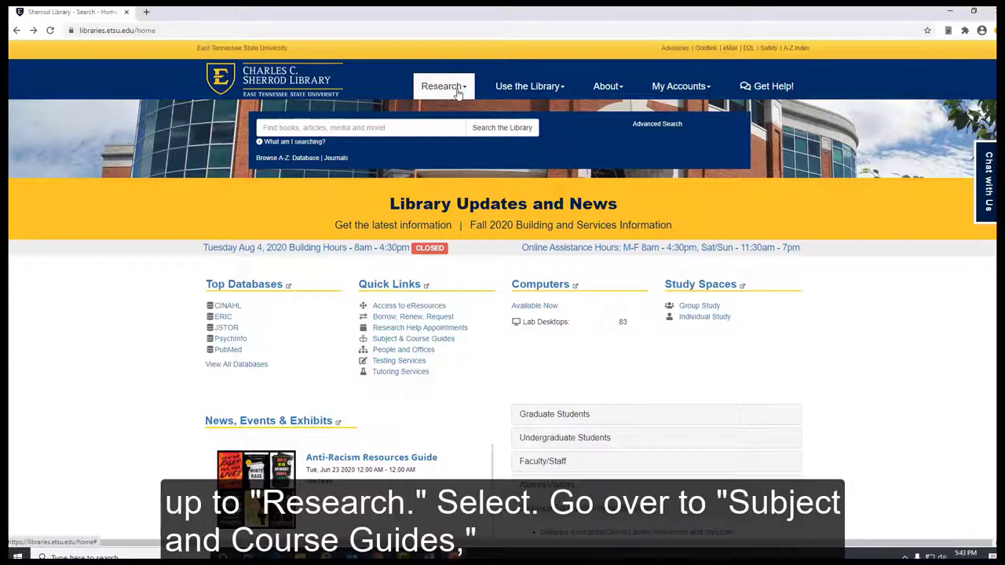
Under Research > Subject Guides, browse the 57 guides and choose the Computing guide.
left_click(441, 85)
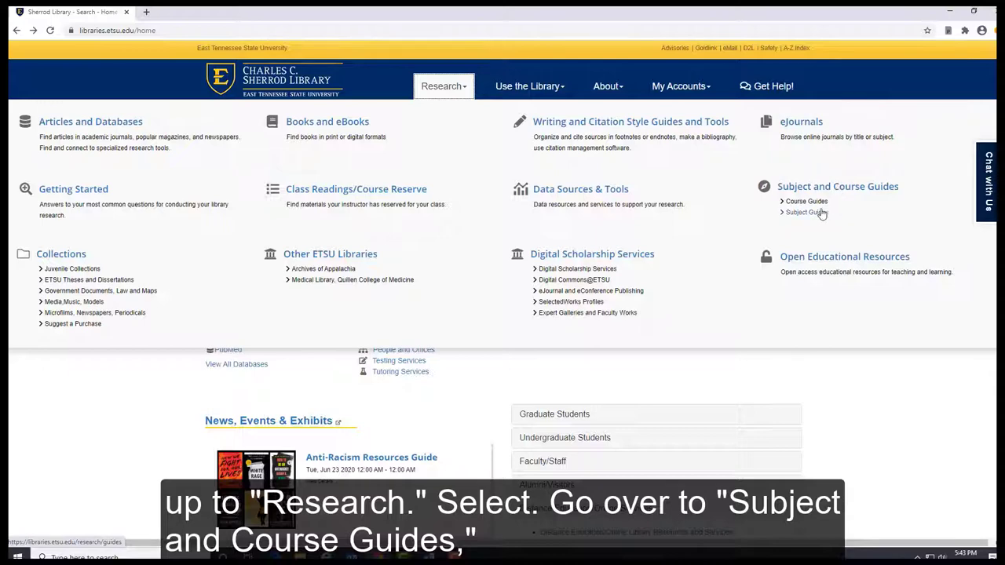
left_click(807, 212)
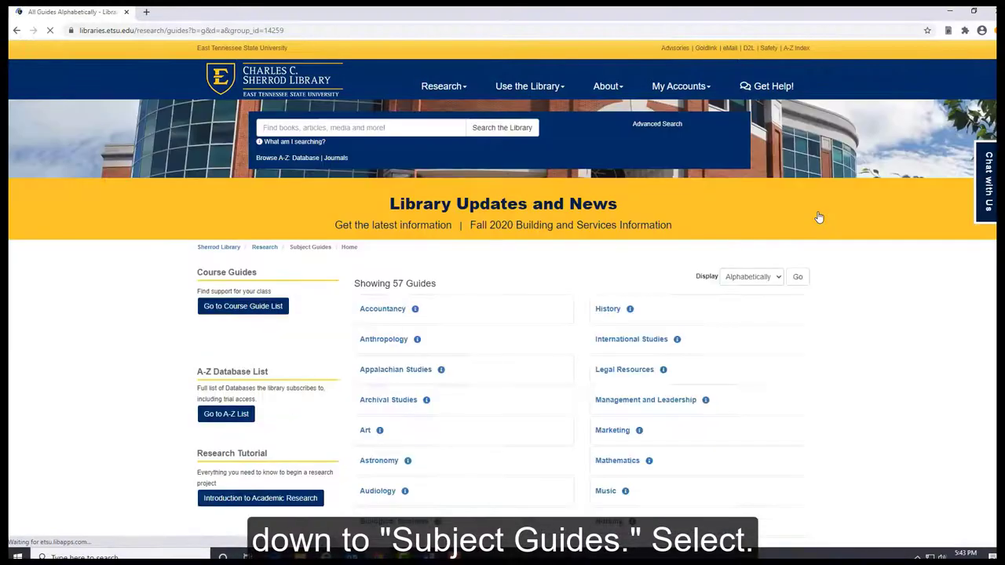
scroll("down", 3)
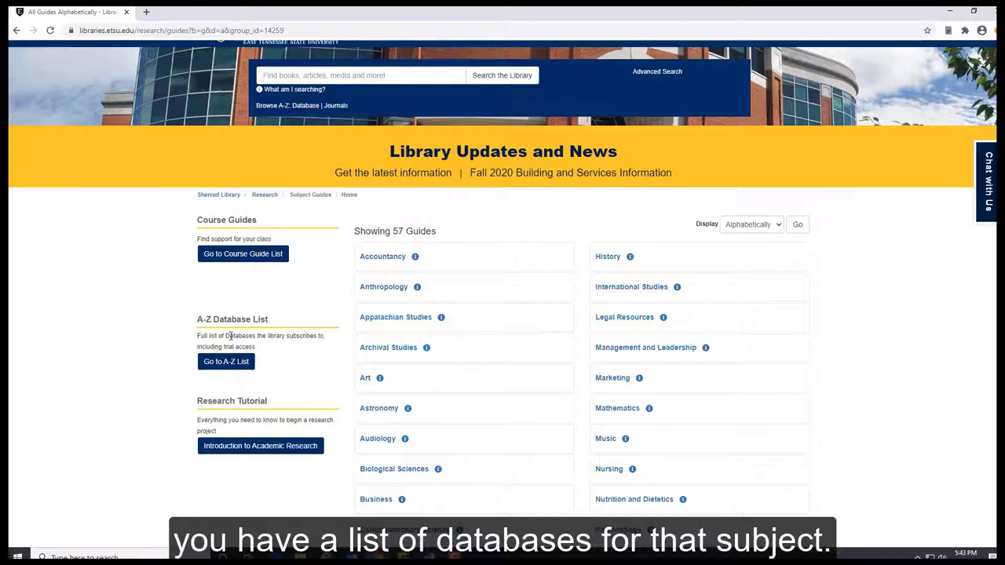
scroll("down", 3)
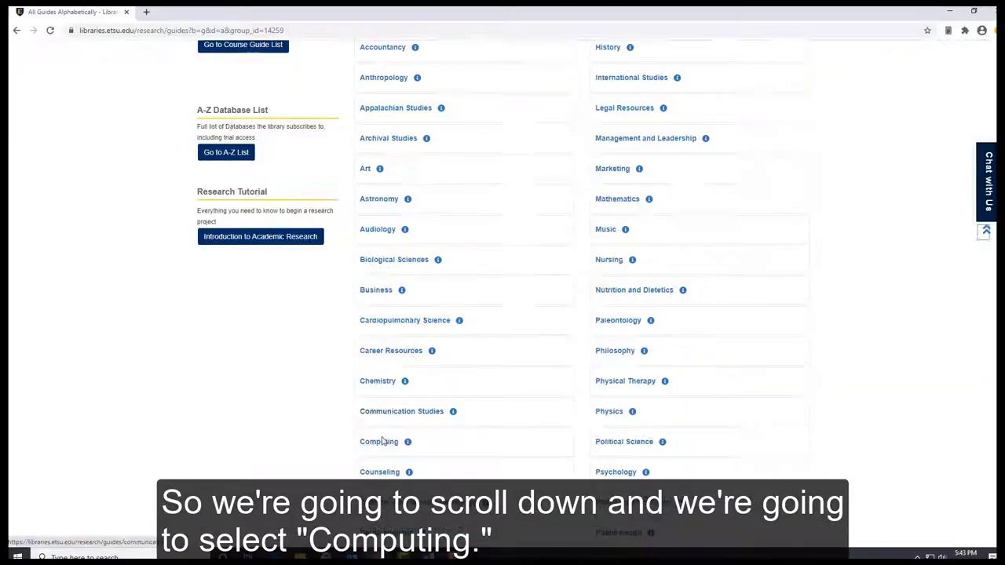
left_click(378, 441)
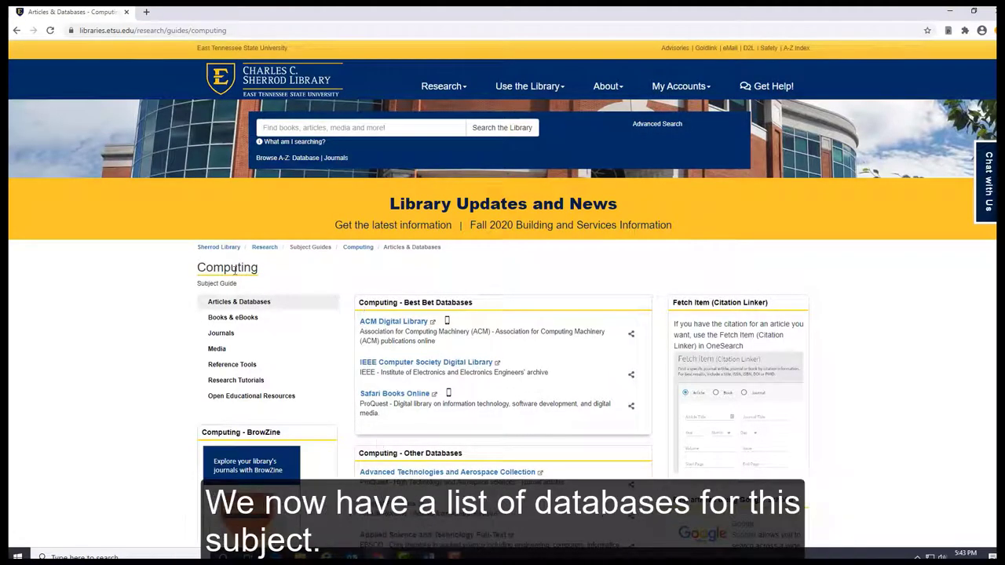
mouse_move(145, 289)
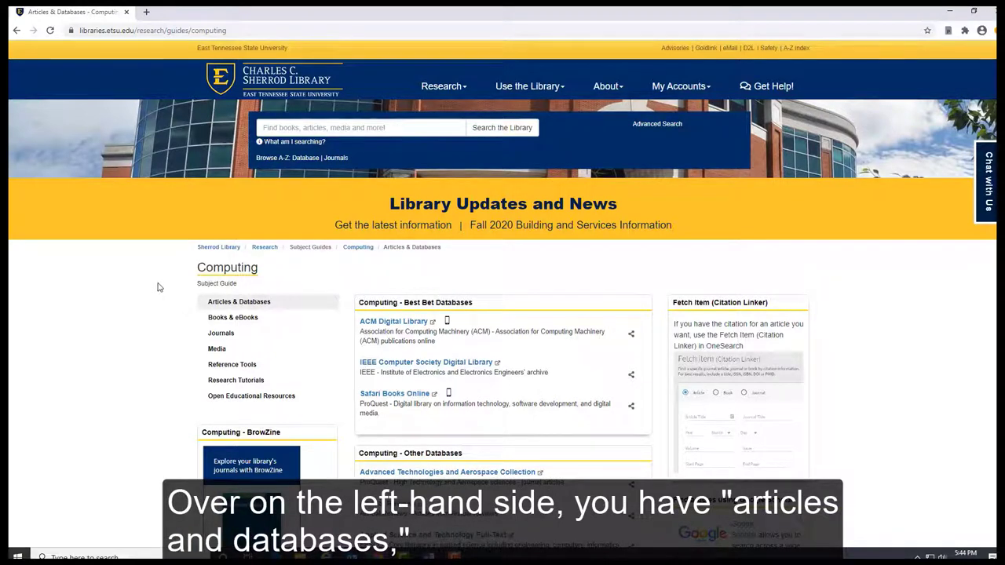
left_click(232, 317)
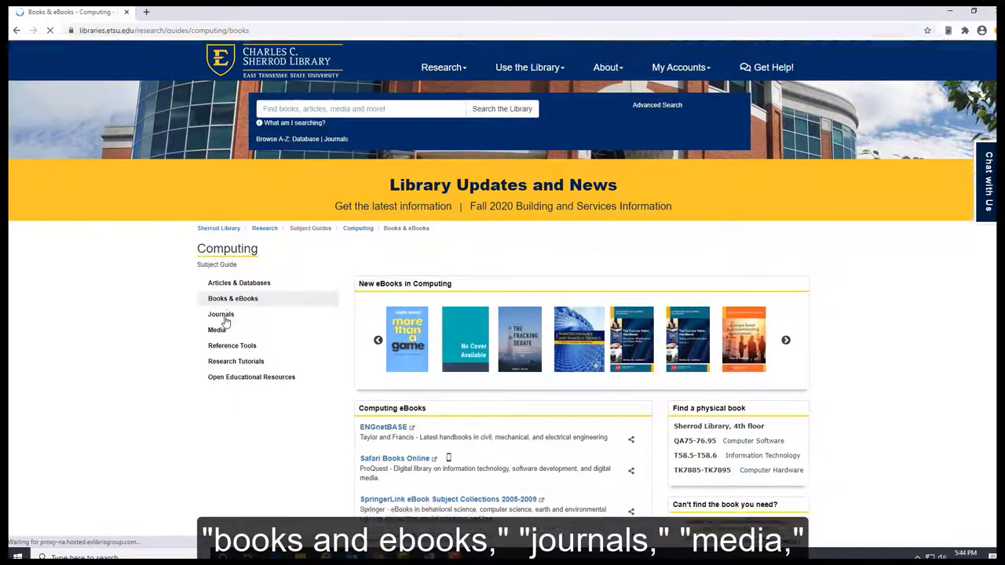
left_click(220, 314)
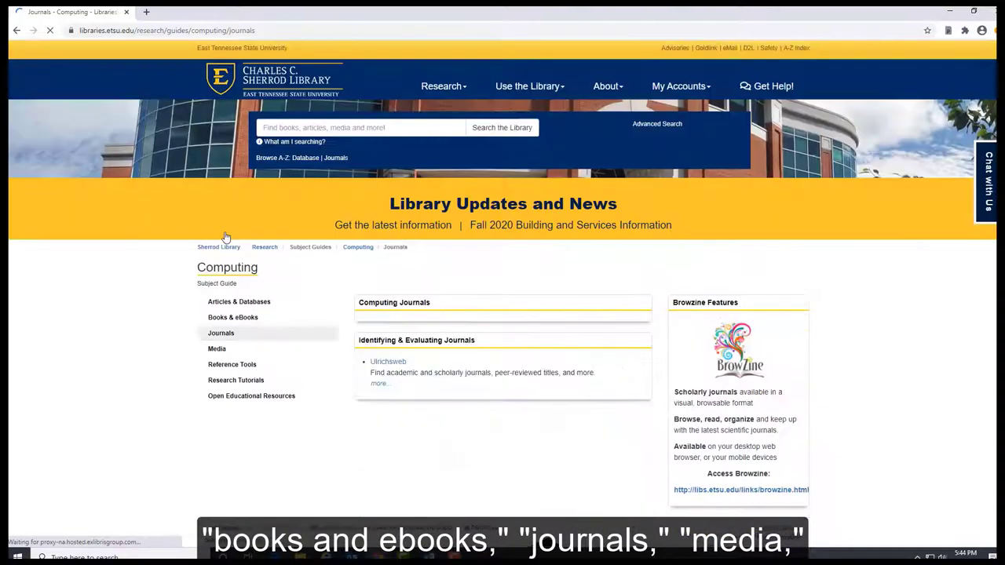
scroll("down", 3)
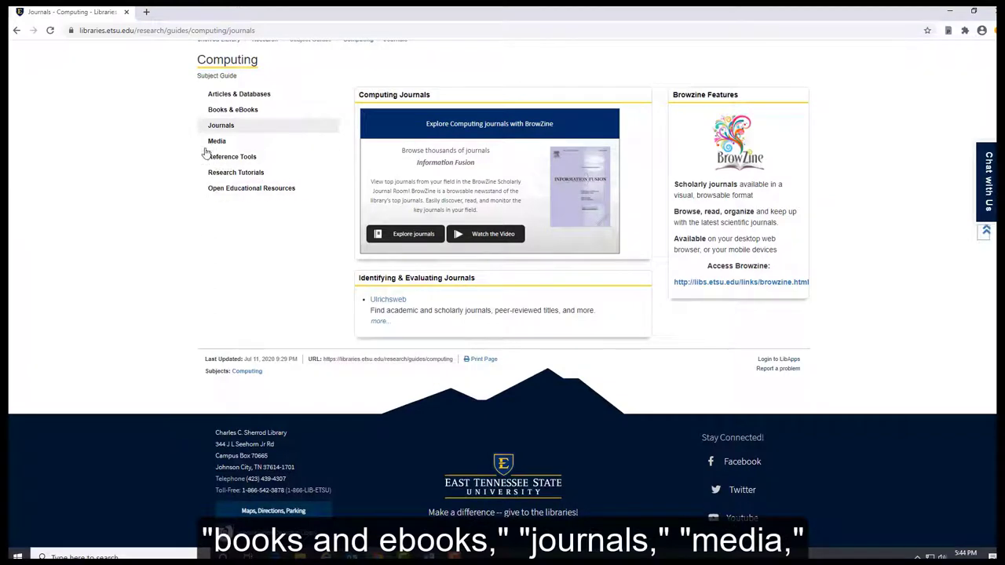
left_click(217, 141)
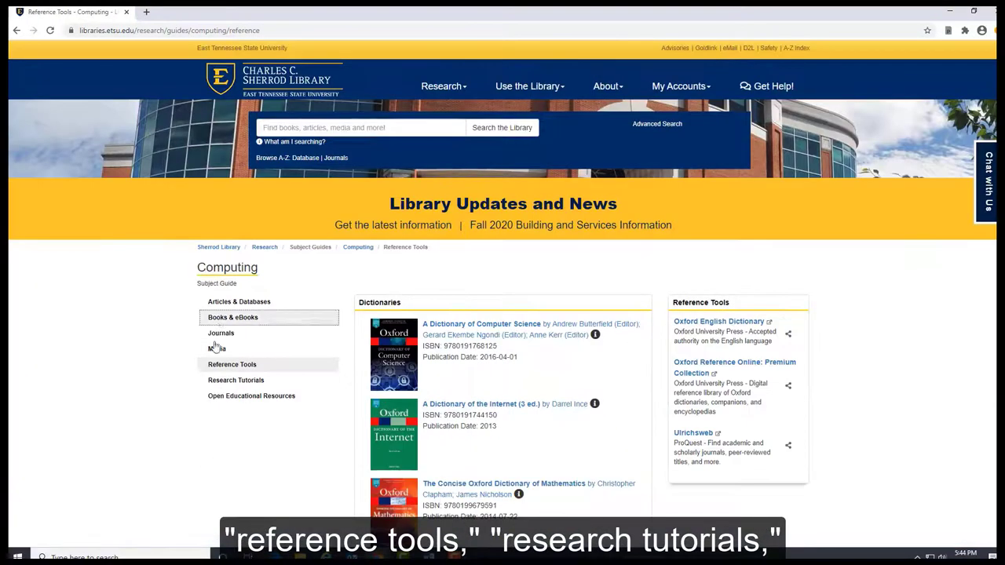
left_click(236, 380)
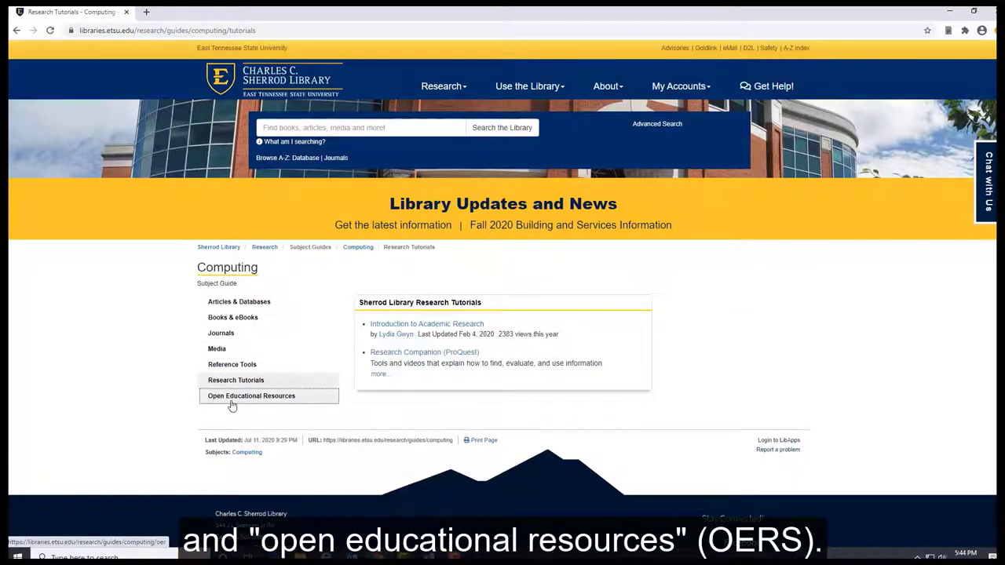
left_click(251, 396)
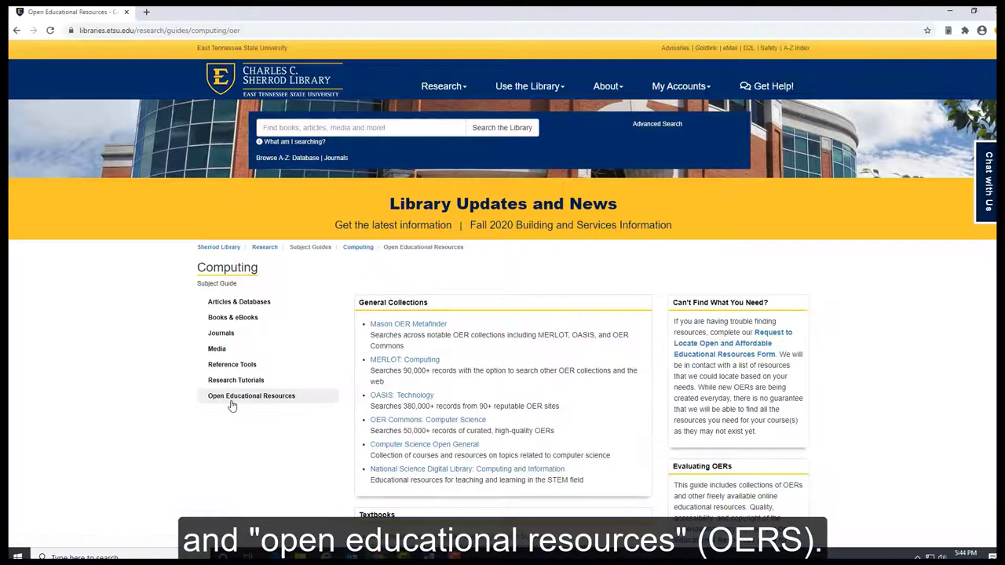
scroll("down", 3)
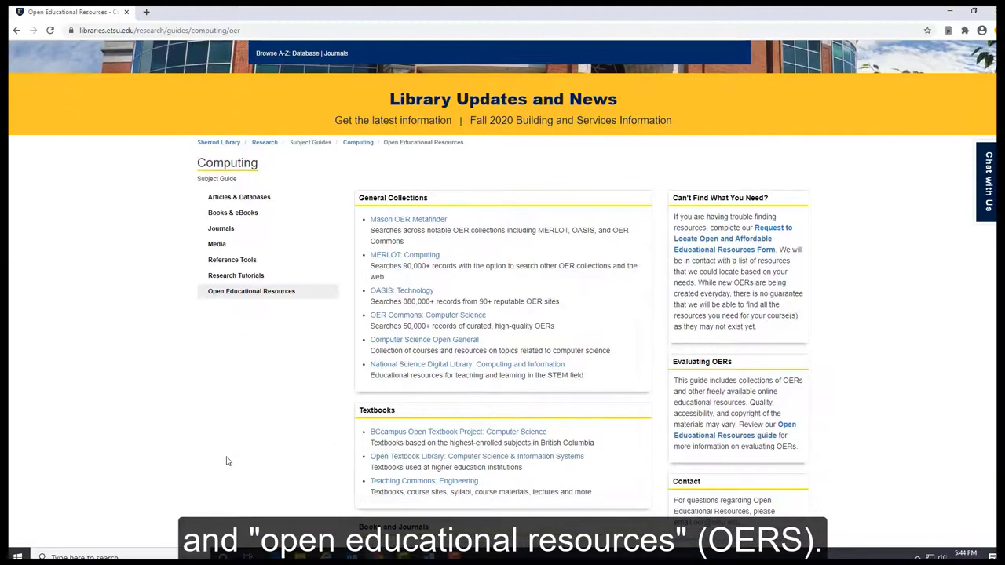
mouse_move(239, 198)
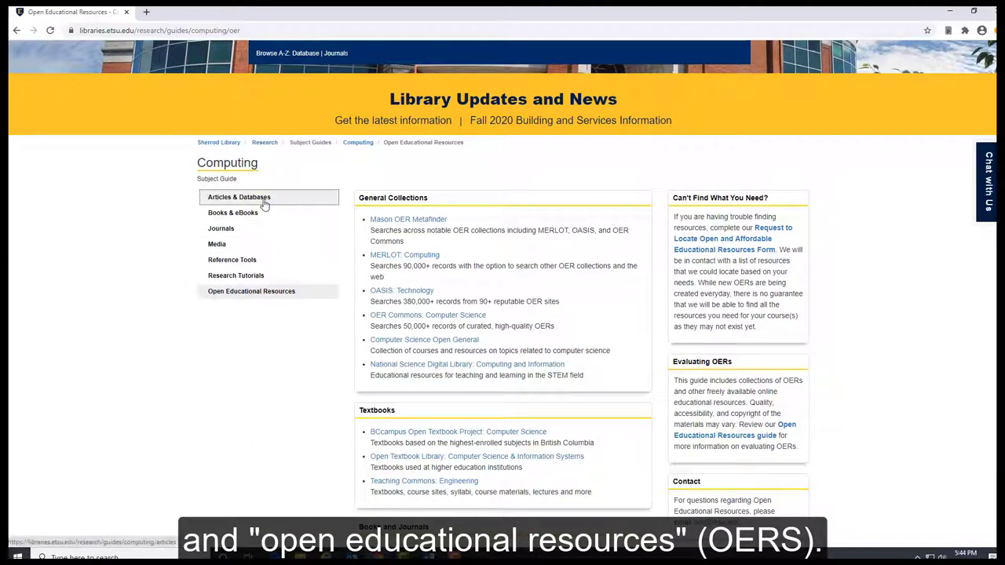
left_click(239, 198)
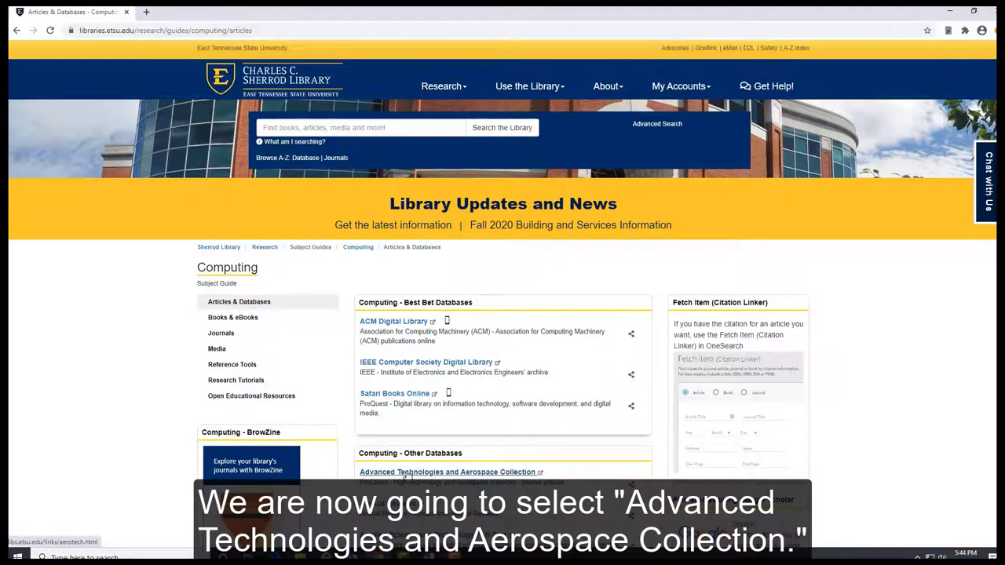
Run a full-text, peer-reviewed 'Self driving cars' search in the Advanced Technologies & Aerospace Collection.
left_click(446, 471)
type("Self driving cars")
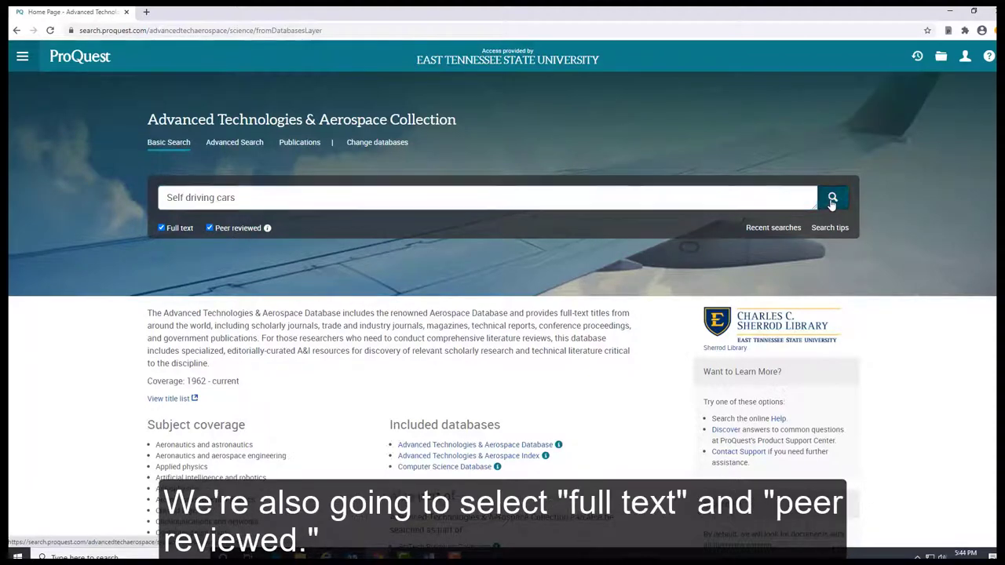
left_click(832, 198)
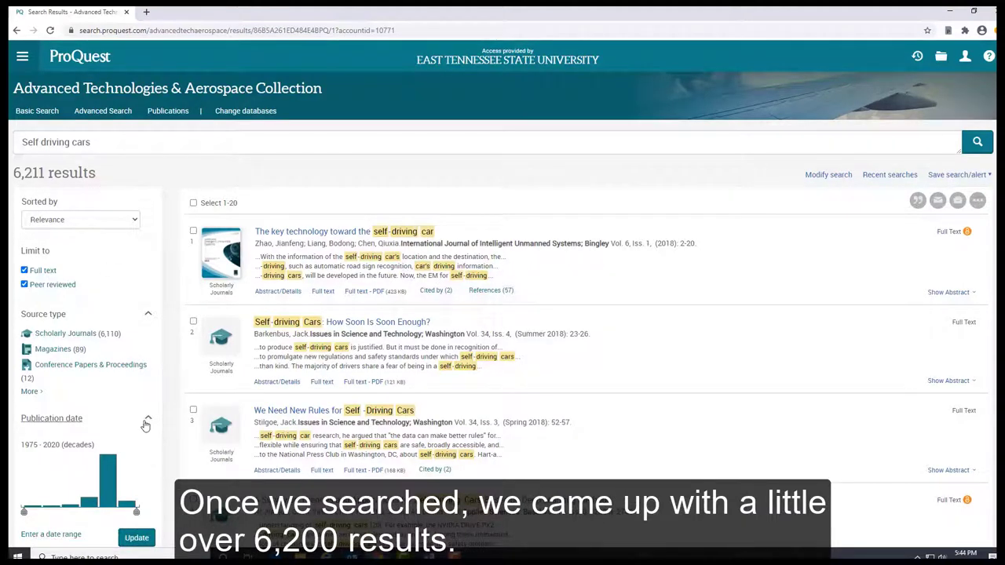
mouse_move(147, 421)
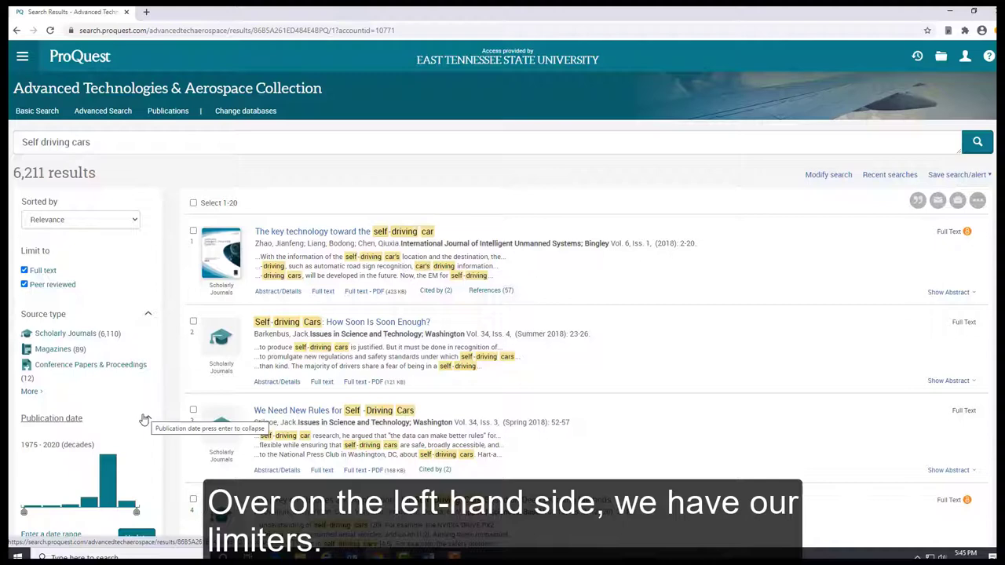
scroll("down", 3)
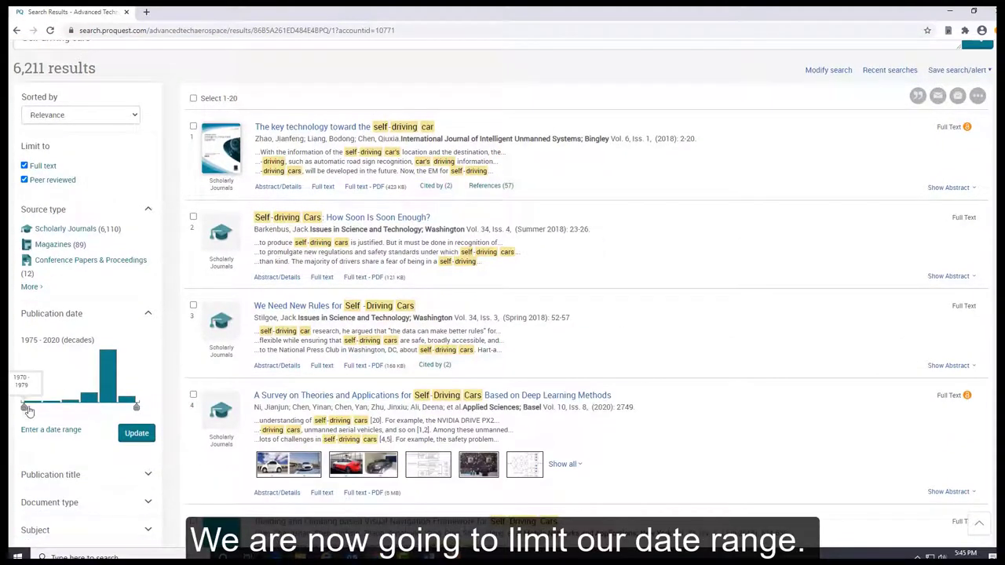
Limit publication dates to 2010–2020, then to 2015–2020, leaving 3,757 results.
left_click_drag(28, 407, 97, 406)
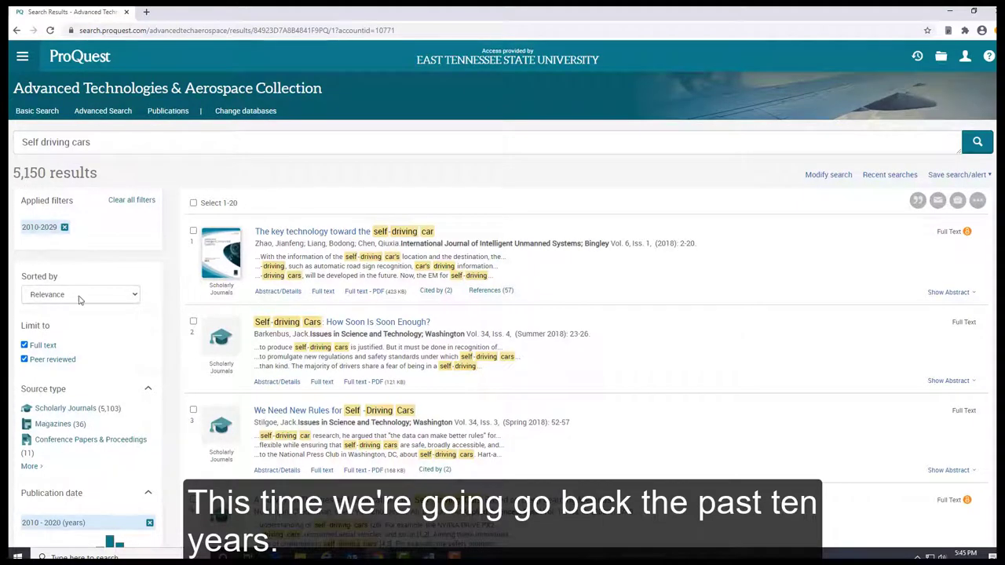
scroll("down", 3)
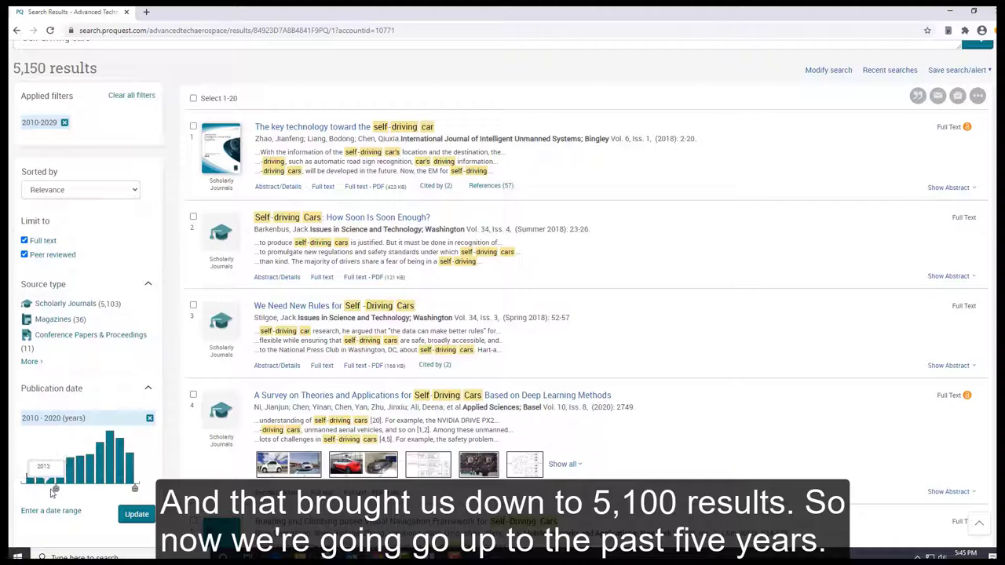
left_click_drag(55, 489, 77, 488)
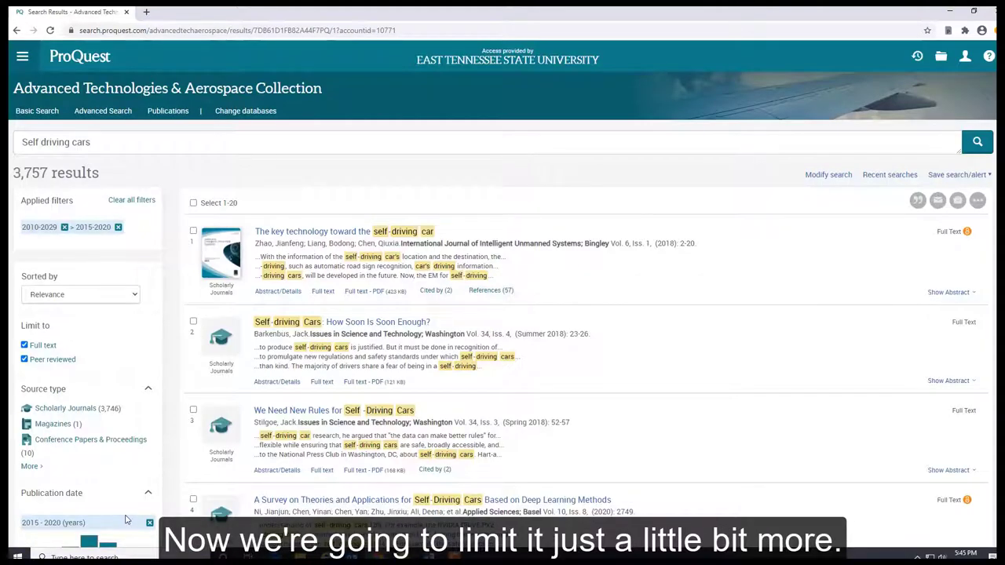
Filter results to the Sensors publication title and to the Article document type.
scroll("down", 3)
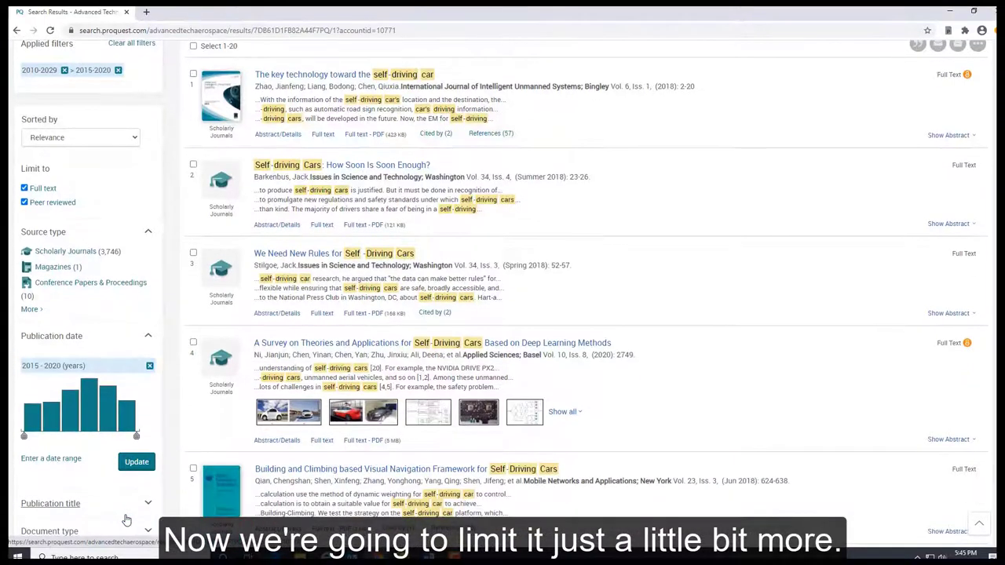
scroll("down", 3)
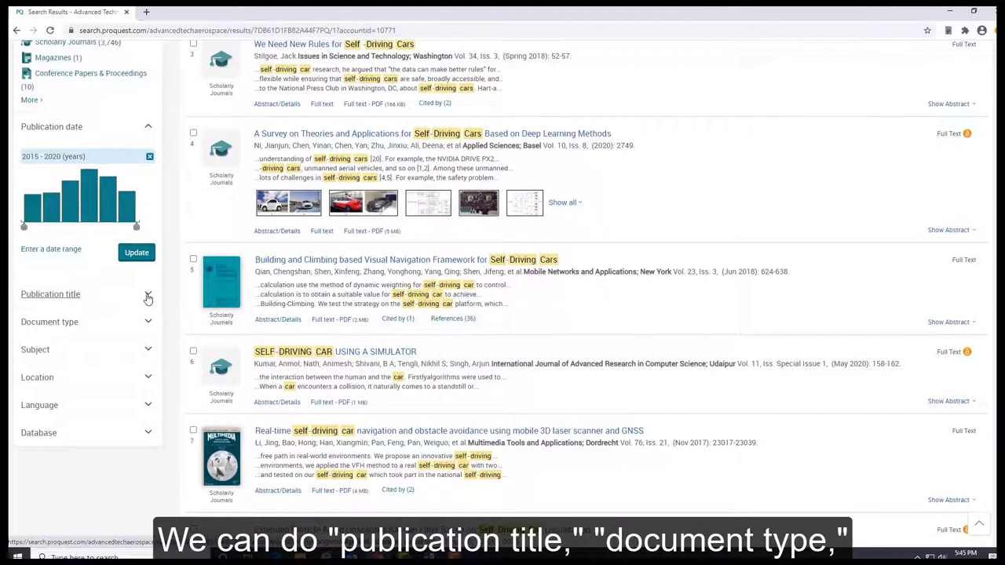
left_click(50, 293)
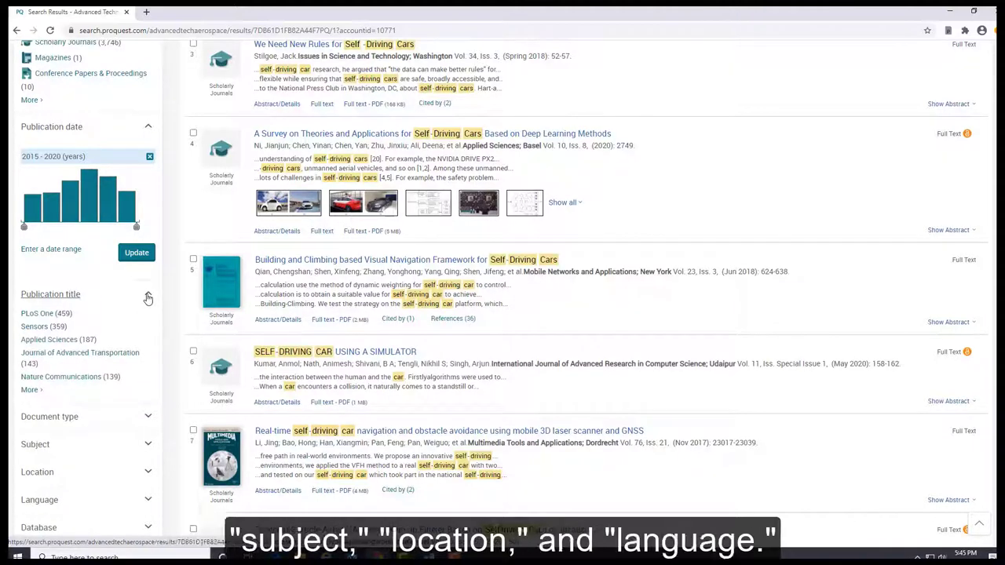
left_click(35, 325)
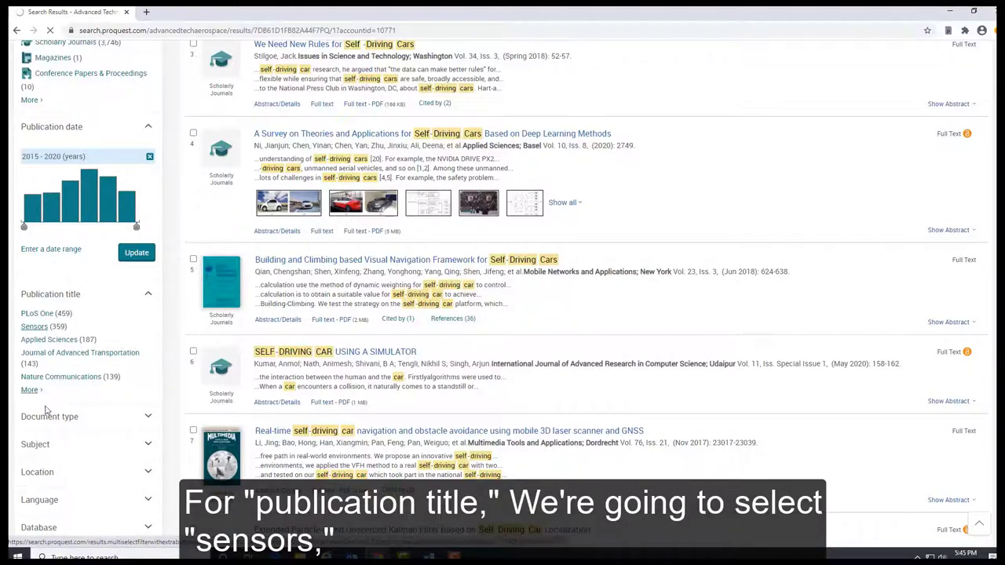
left_click(34, 325)
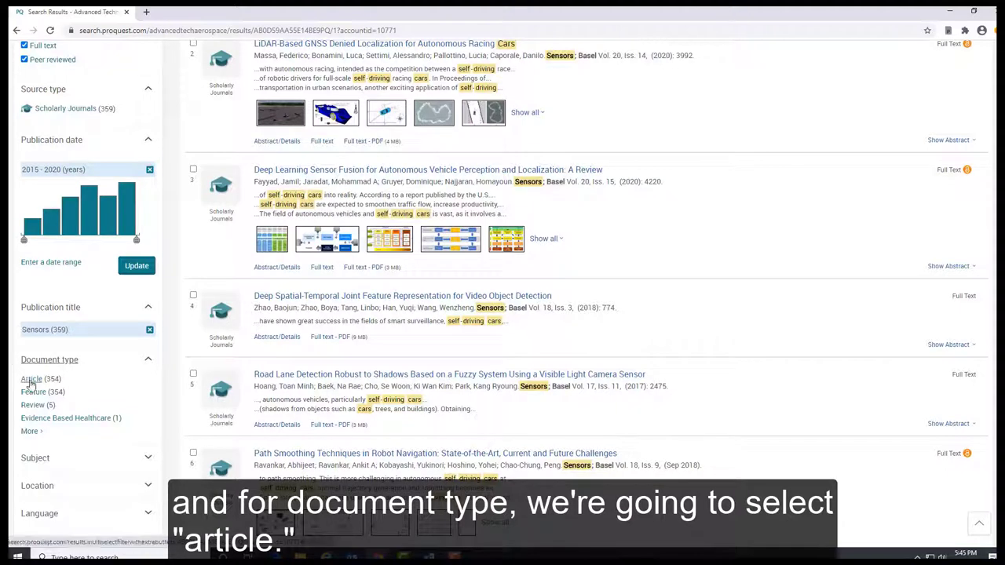
left_click(31, 379)
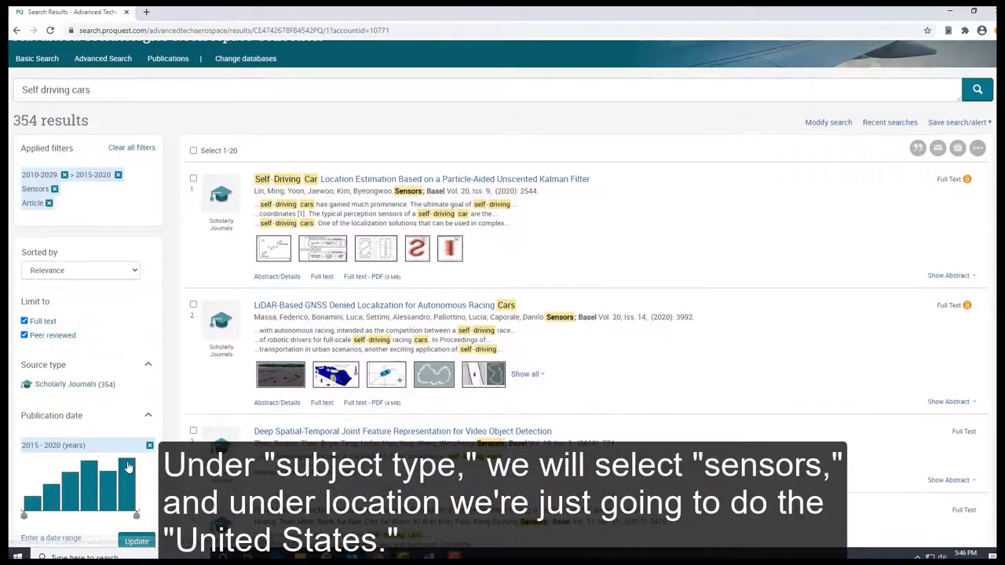
Add the sensors subject and United States location filters, leaving 40 results.
scroll("down", 3)
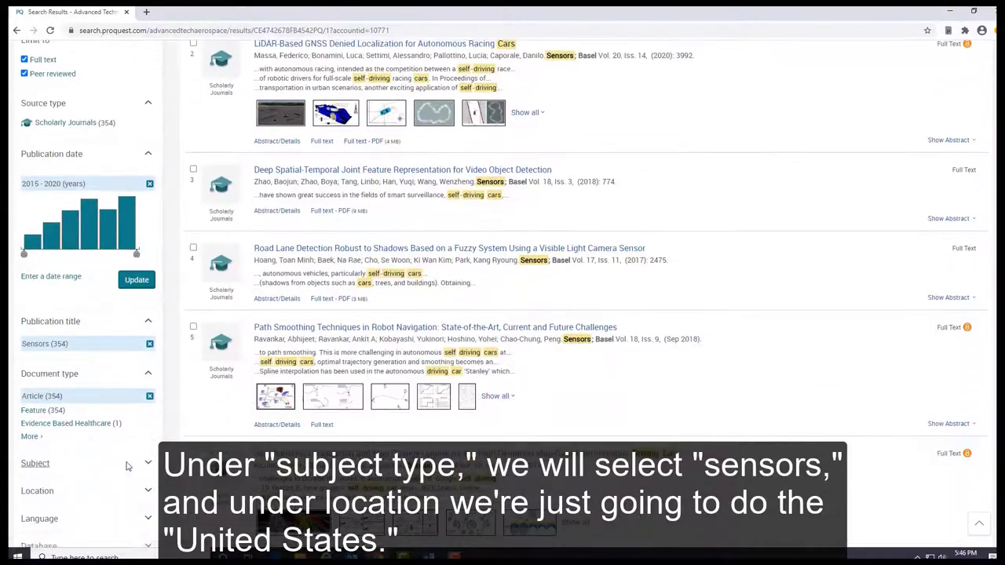
scroll("down", 3)
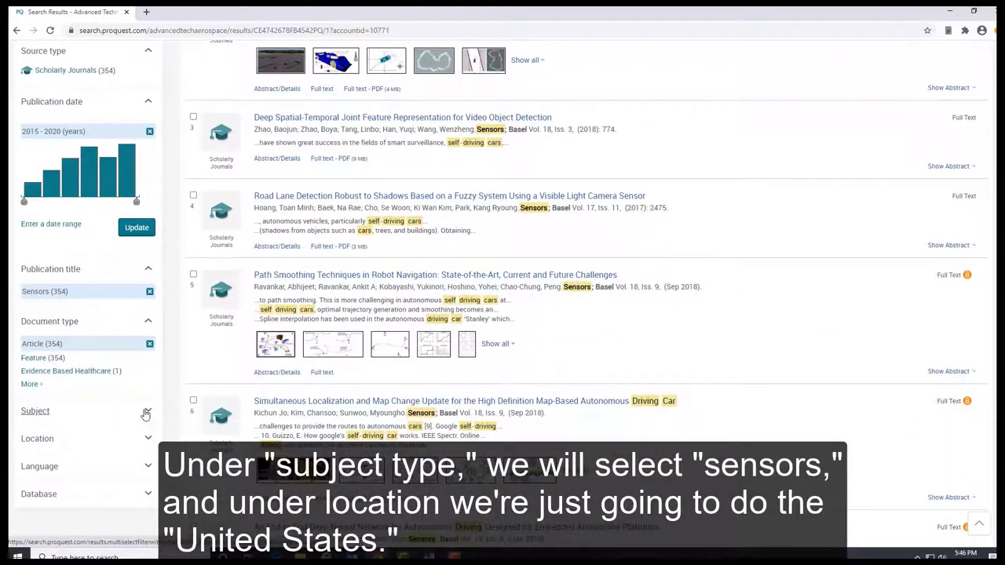
left_click(34, 411)
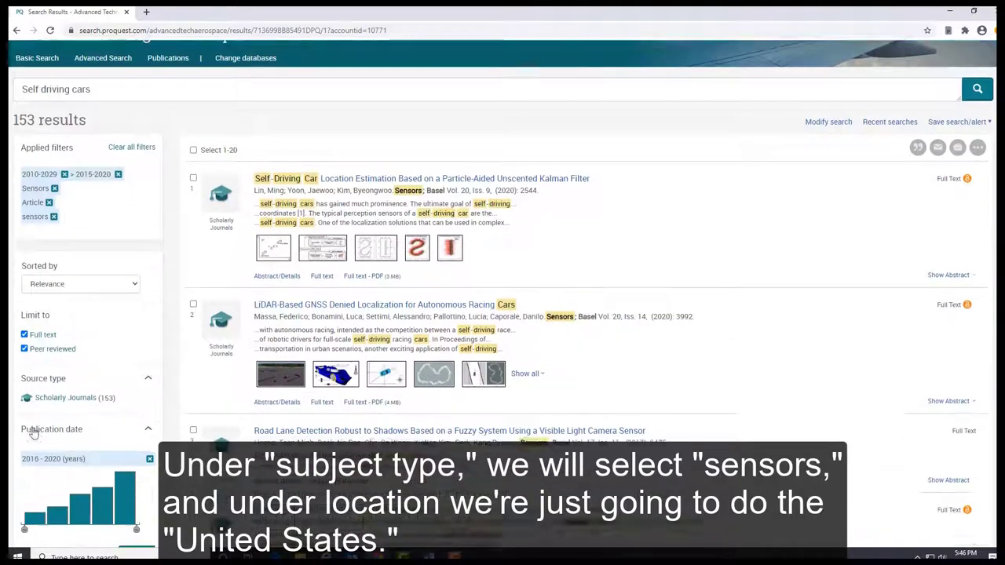
scroll("down", 3)
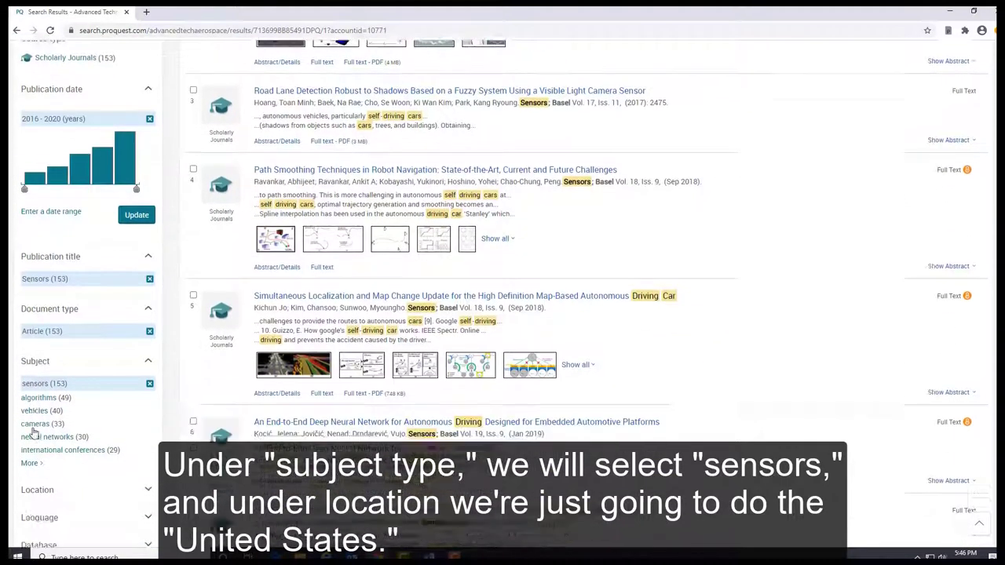
scroll("down", 3)
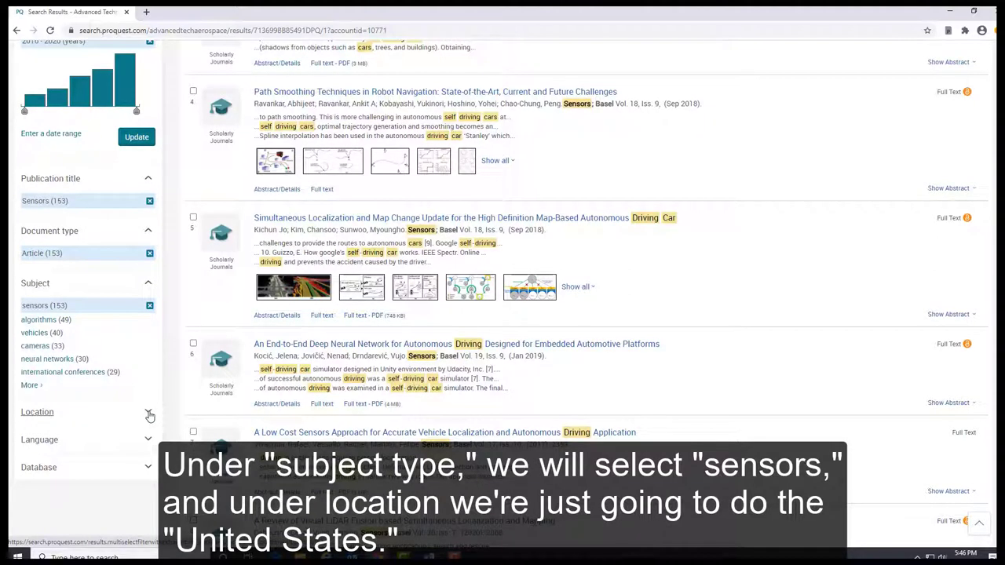
left_click(148, 411)
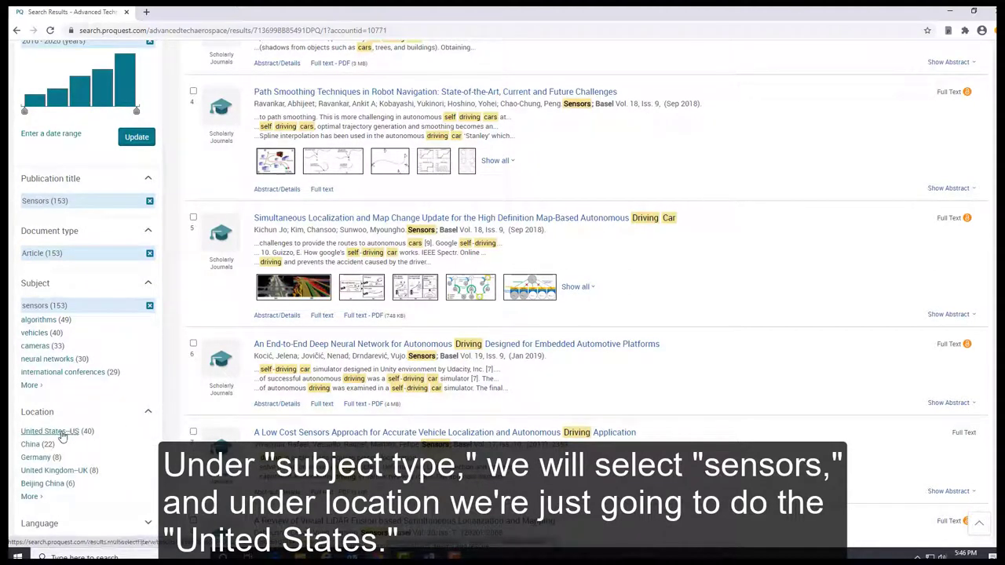
left_click(51, 431)
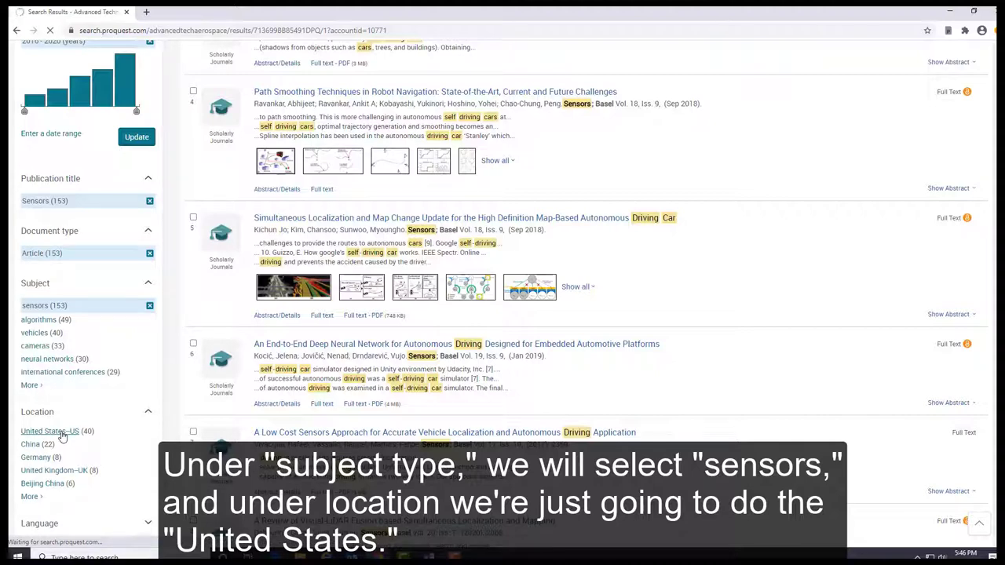
left_click(50, 430)
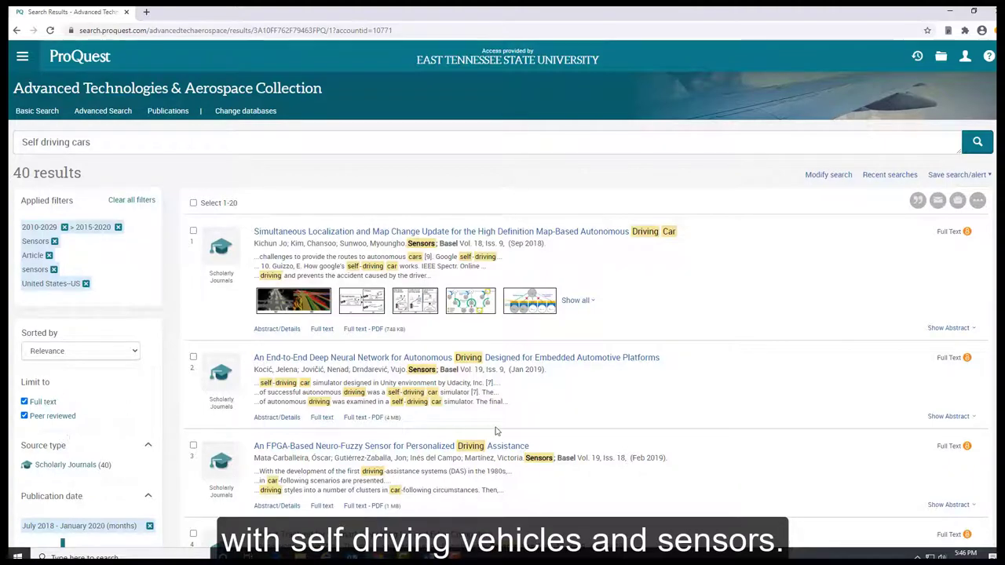
Scroll the 40 results down to item 15, the Feasible Self-Calibration camera-sensor article.
scroll("down", 3)
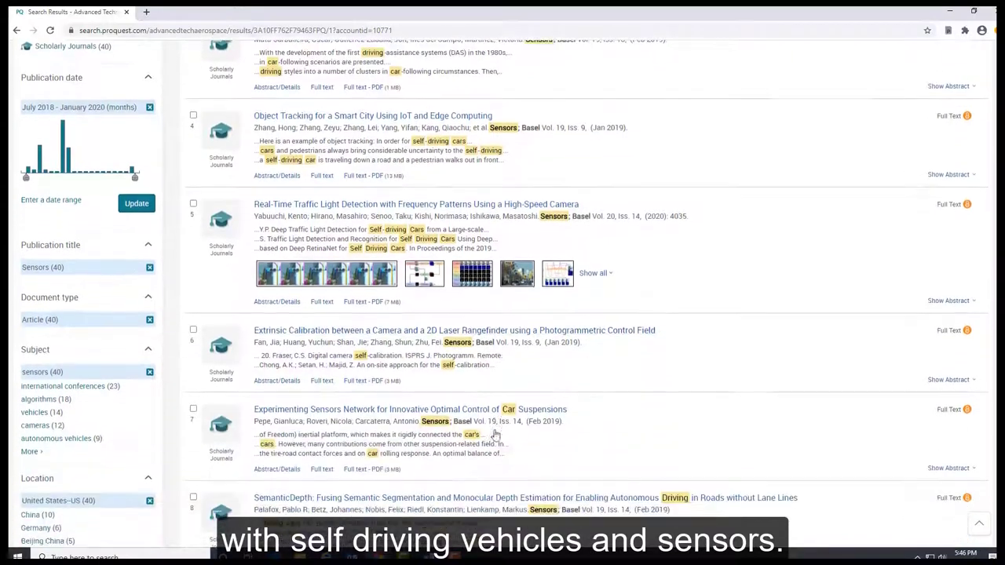
scroll("down", 3)
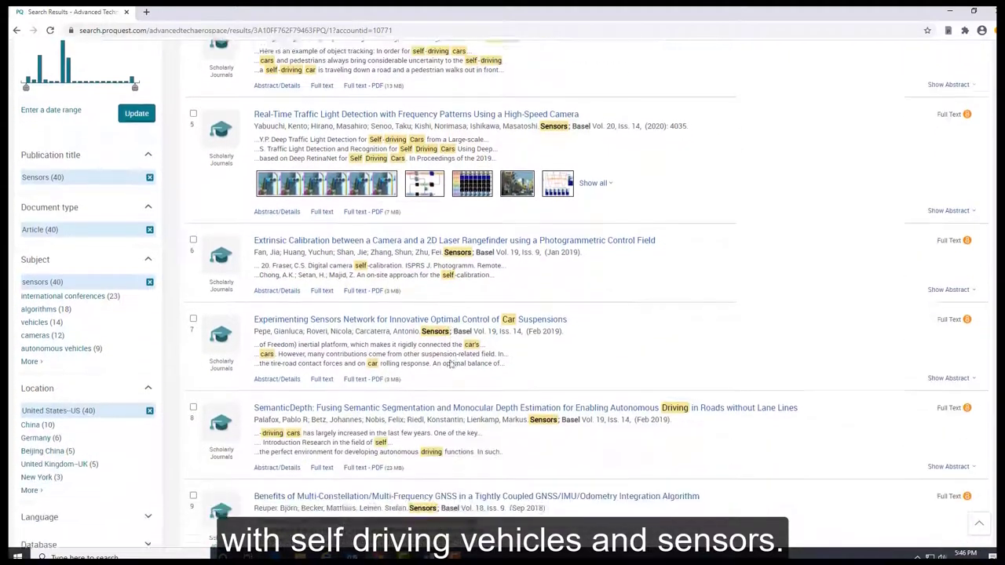
scroll("down", 3)
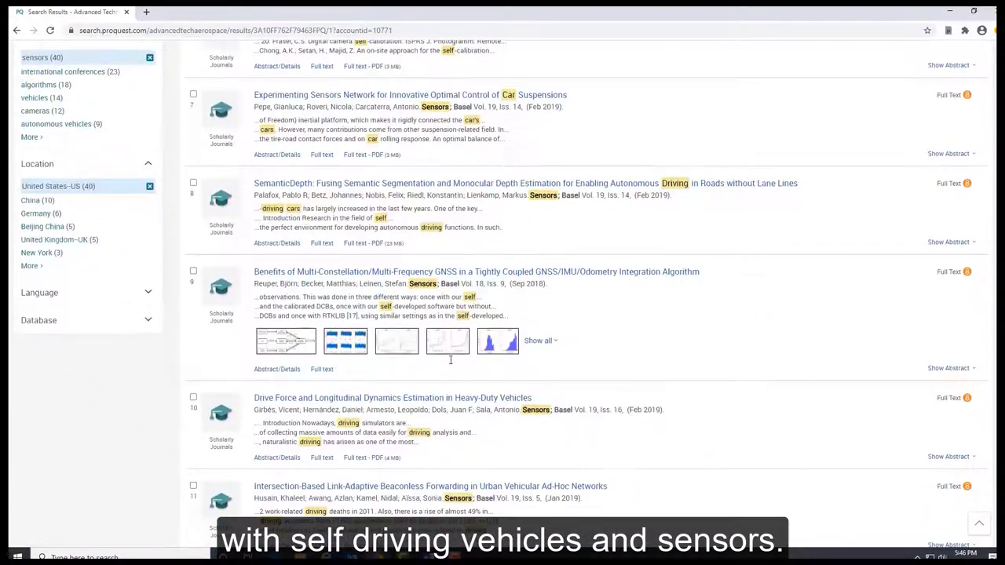
scroll("down", 3)
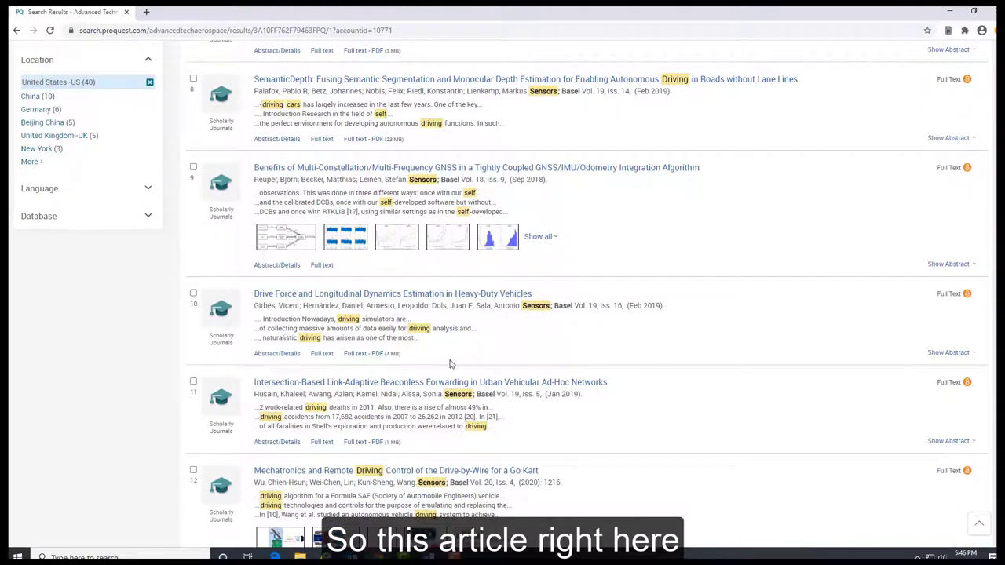
scroll("down", 3)
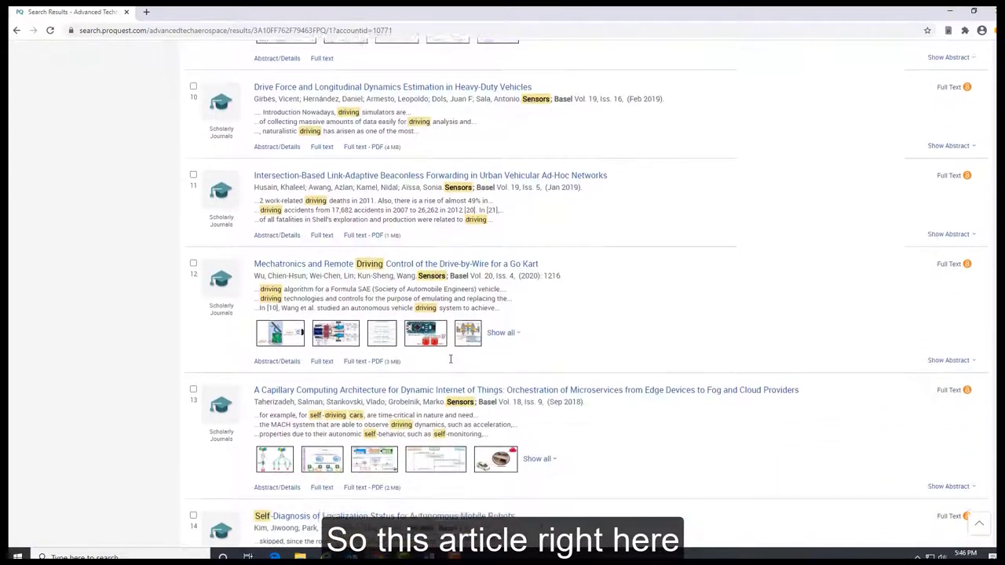
scroll("down", 3)
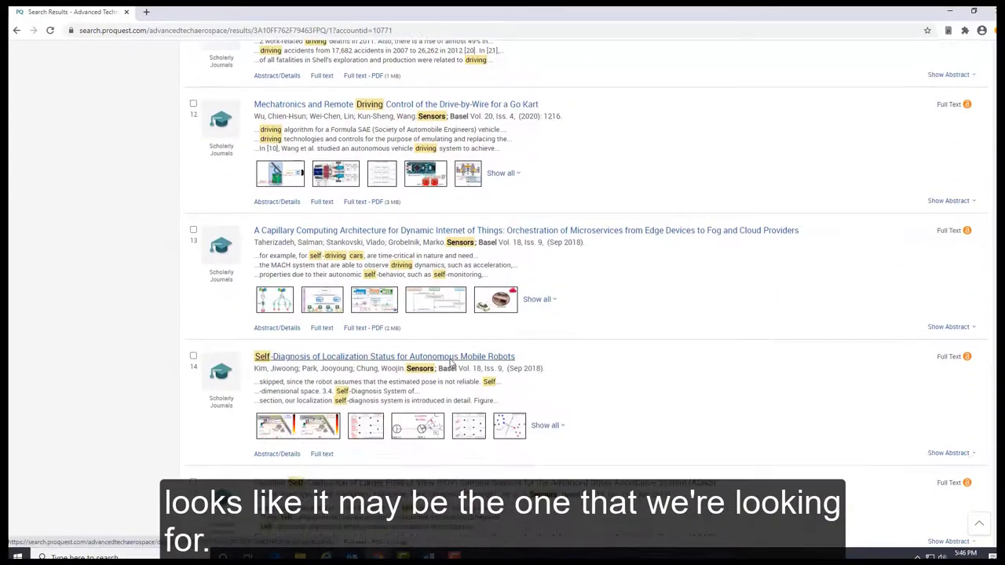
scroll("down", 3)
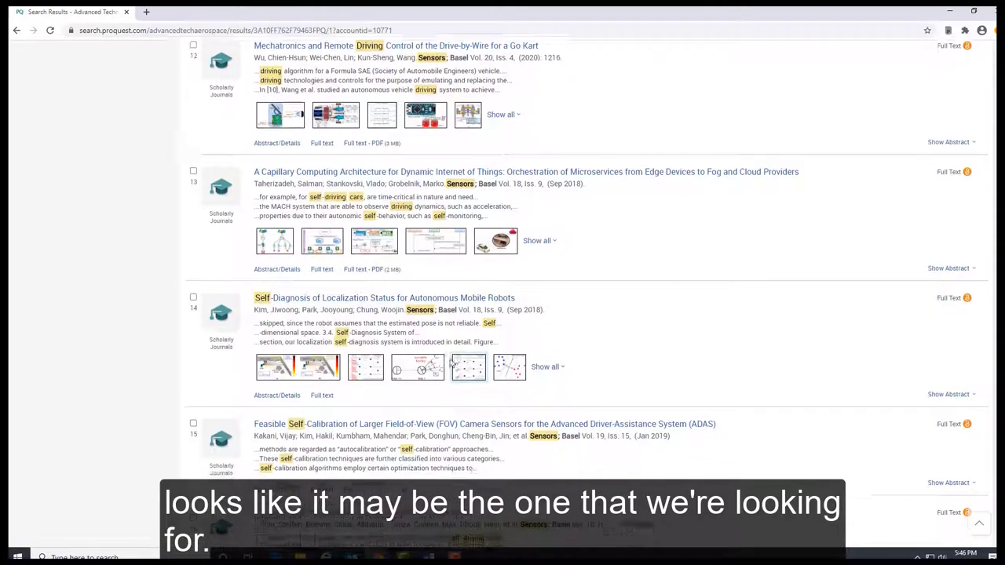
scroll("down", 3)
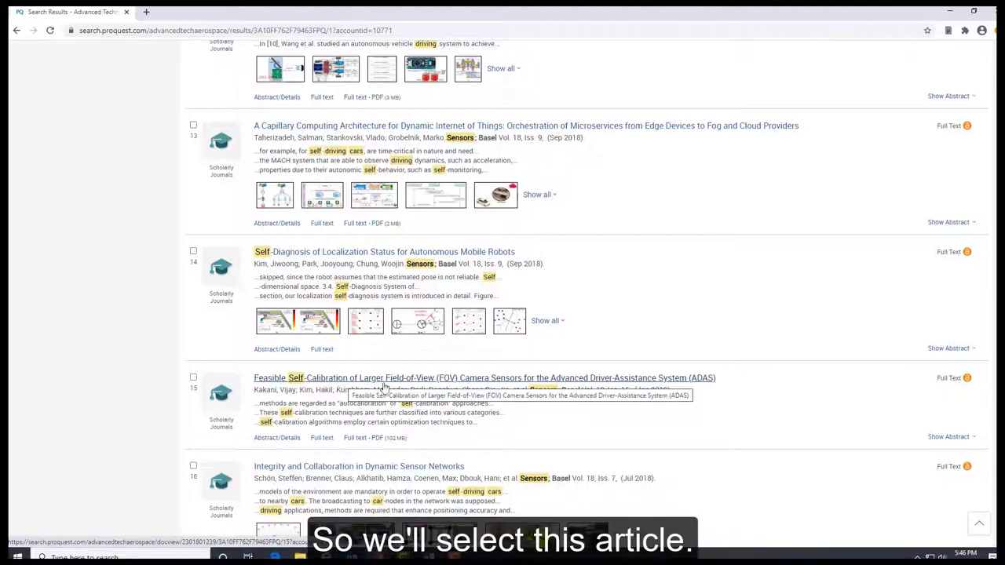
Open the Feasible Self-Calibration article in full text and show its Translate language choices.
left_click(484, 377)
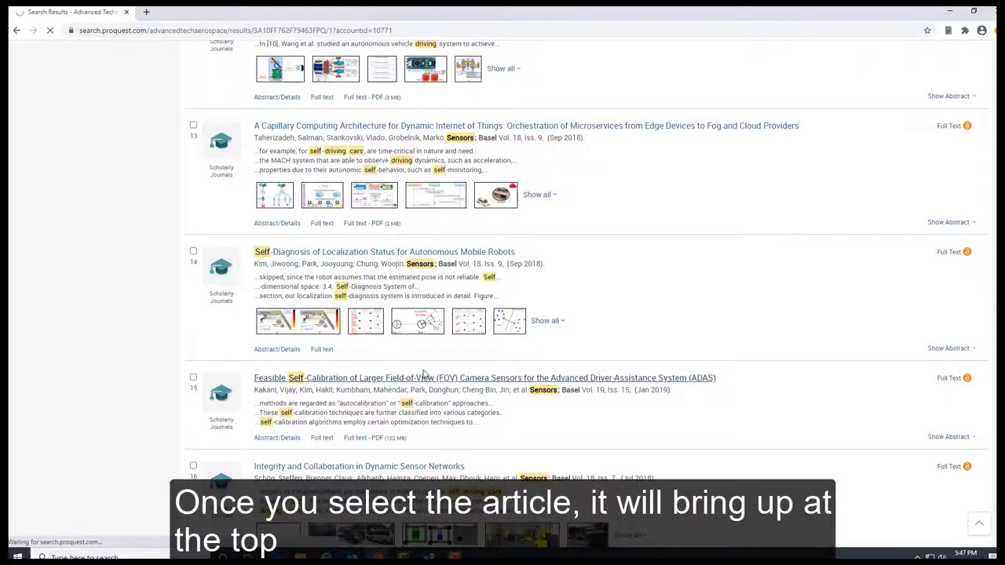
left_click(484, 377)
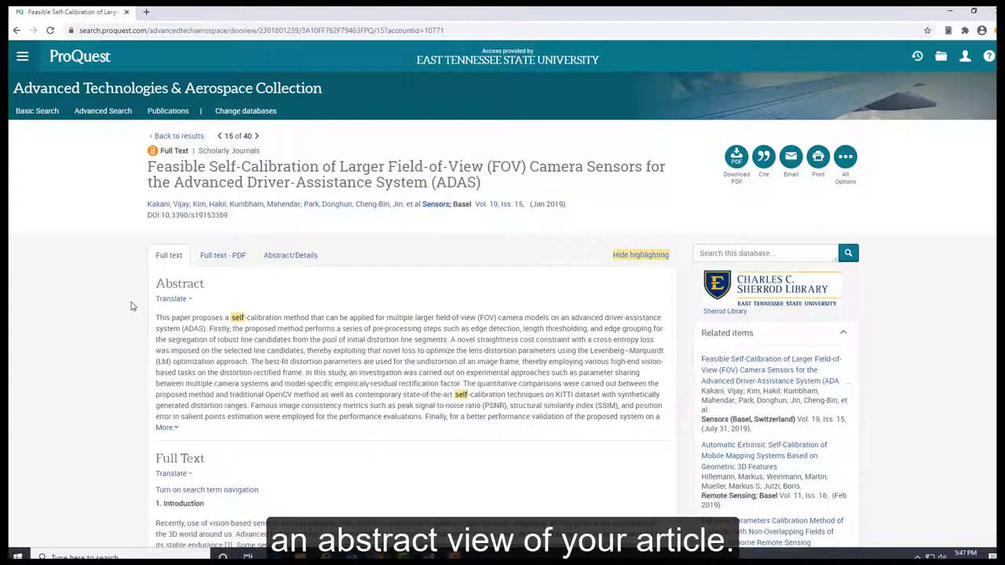
mouse_move(232, 286)
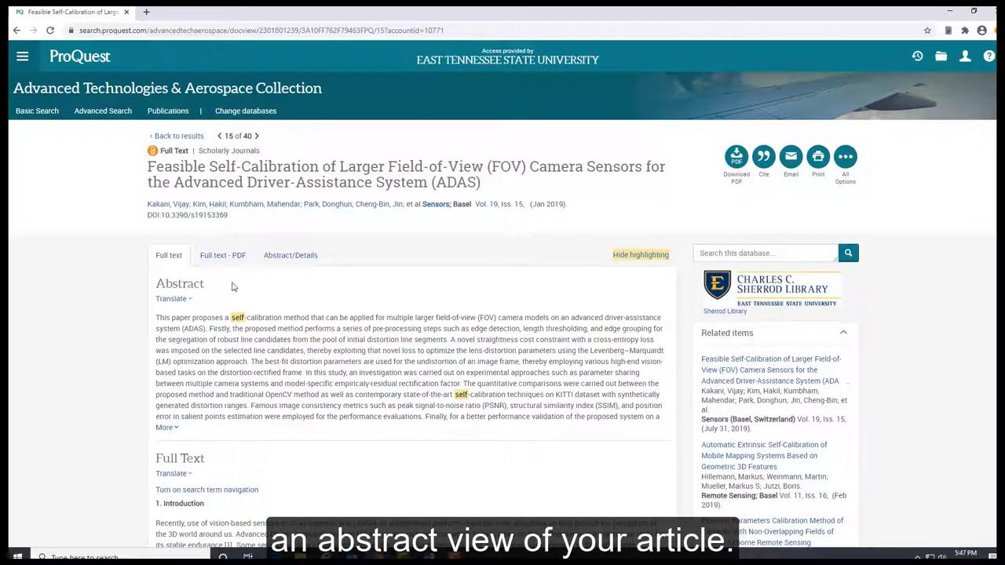
scroll("down", 3)
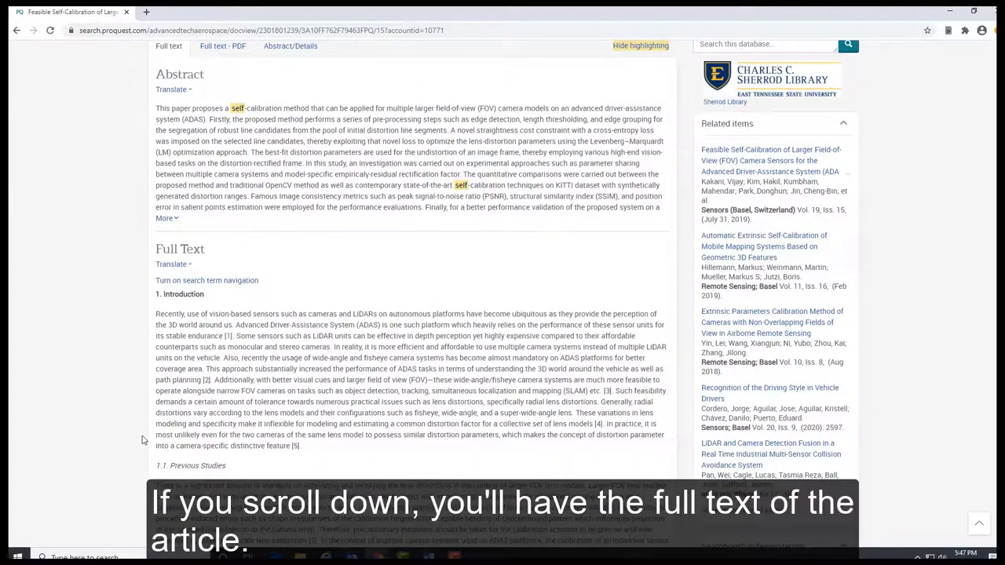
scroll("down", 3)
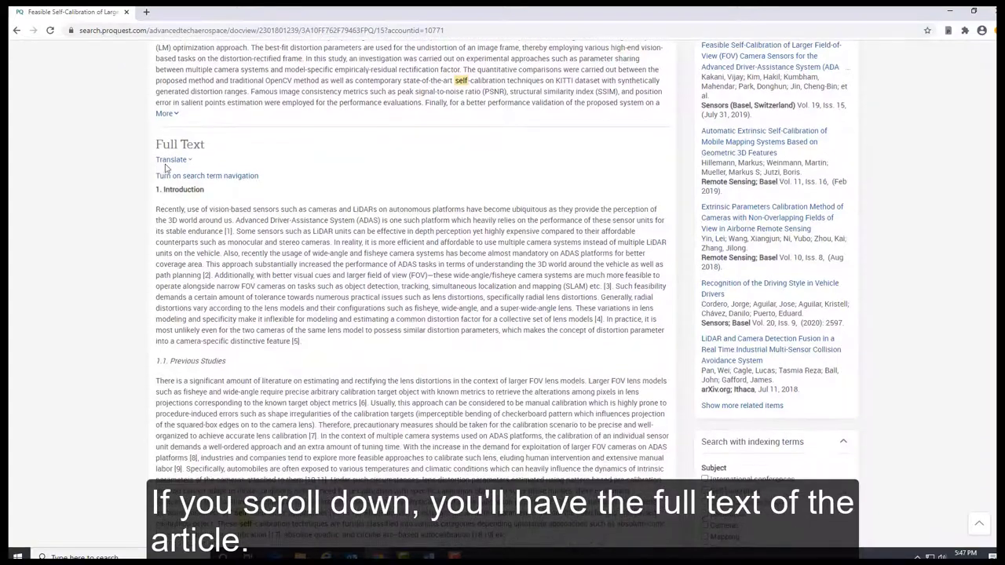
left_click(171, 160)
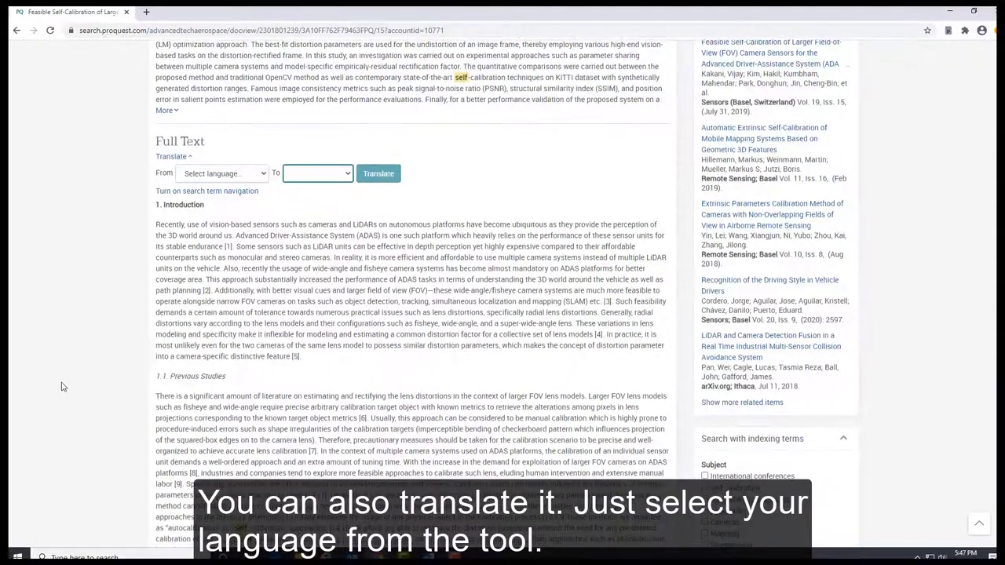
scroll("down", 3)
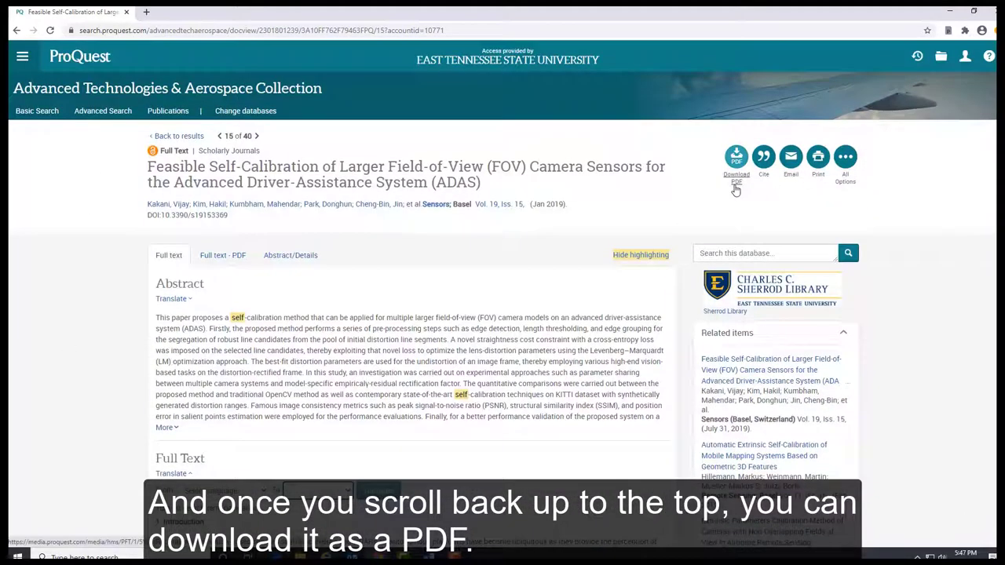
mouse_move(763, 157)
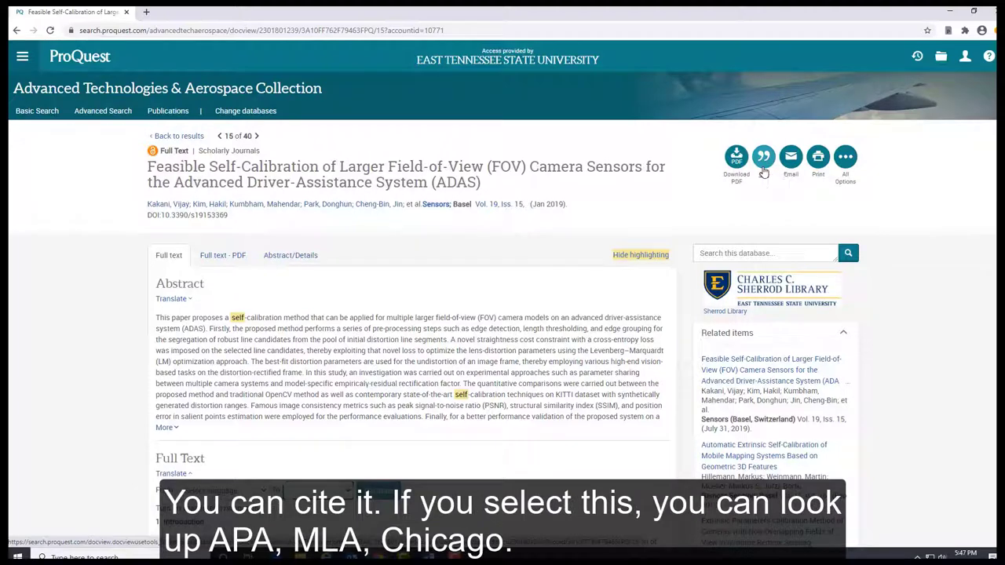
left_click(763, 157)
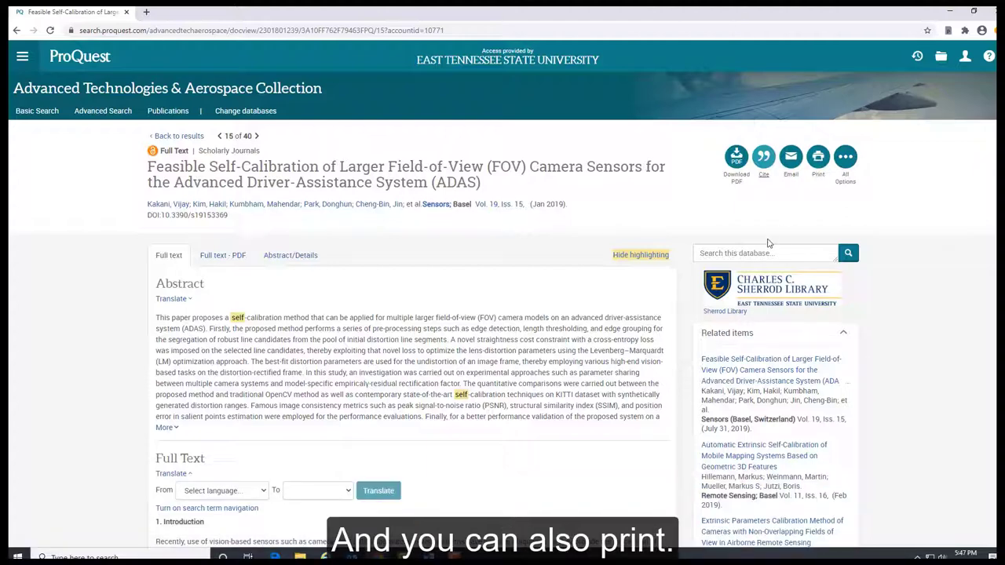
scroll("down", 3)
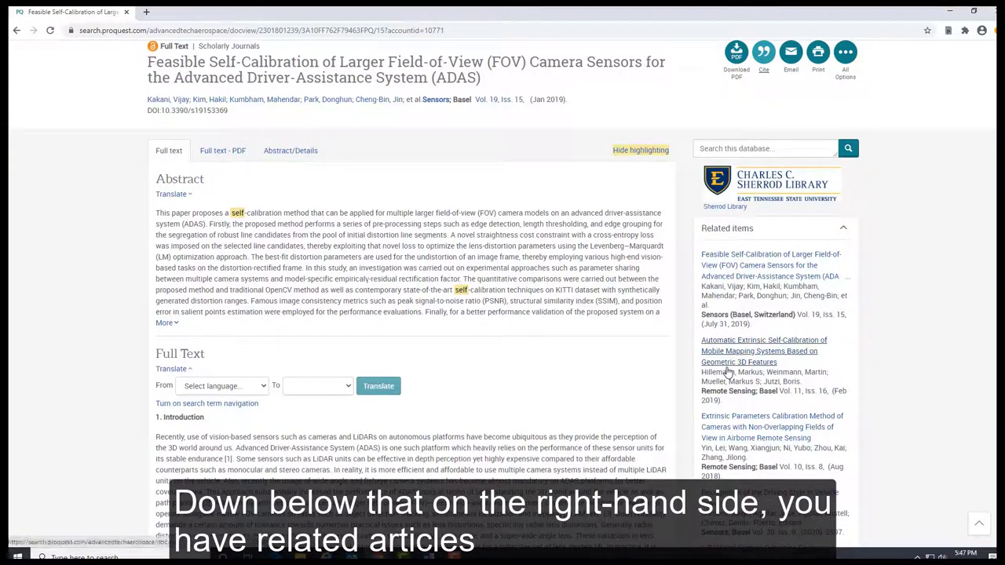
scroll("down", 3)
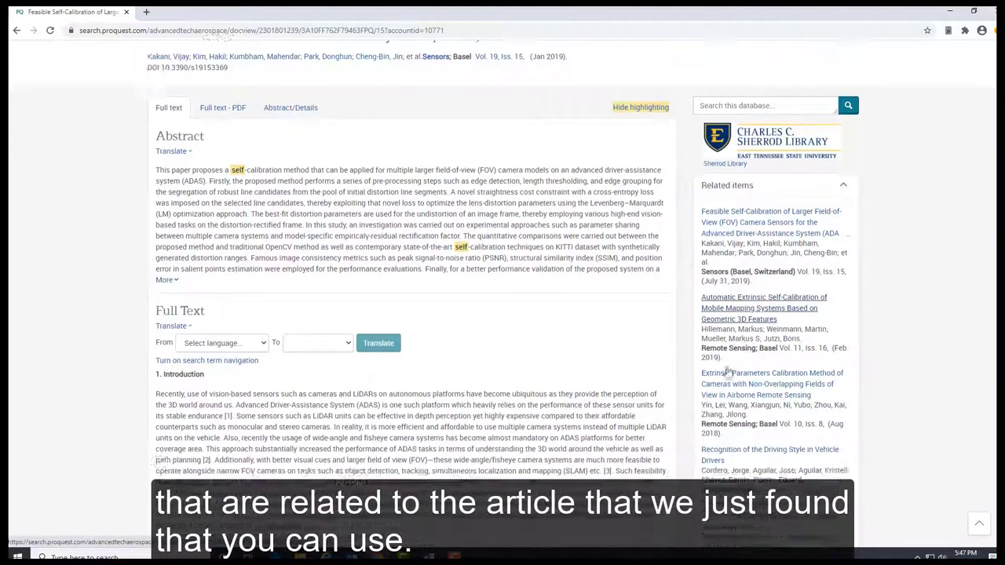
scroll("down", 3)
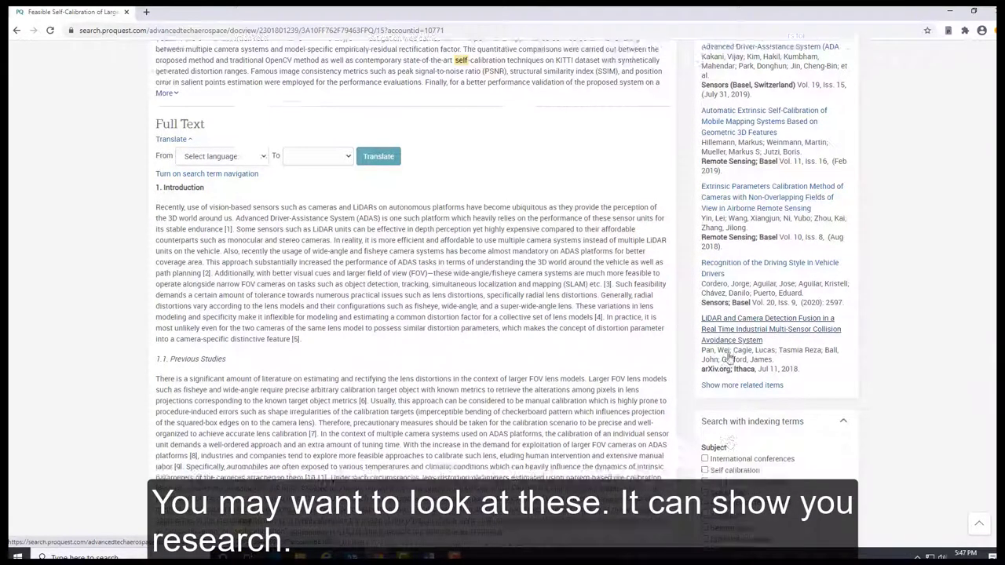
scroll("down", 3)
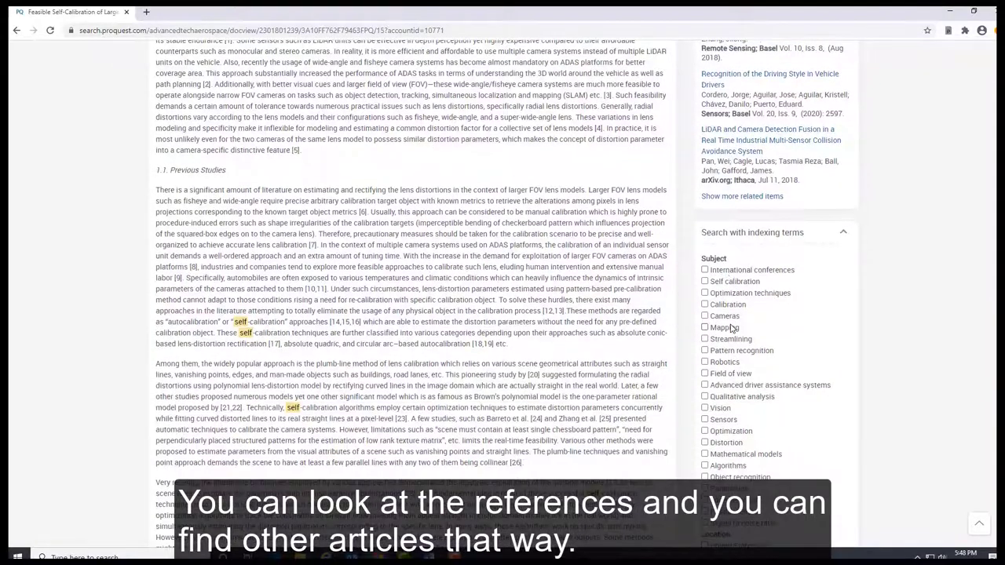
scroll("down", 3)
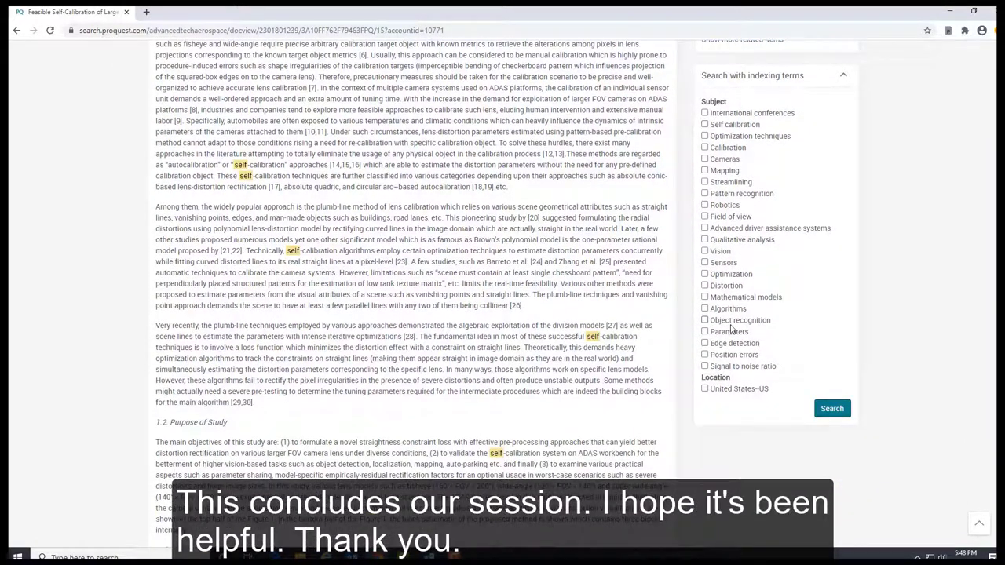
mouse_move(672, 462)
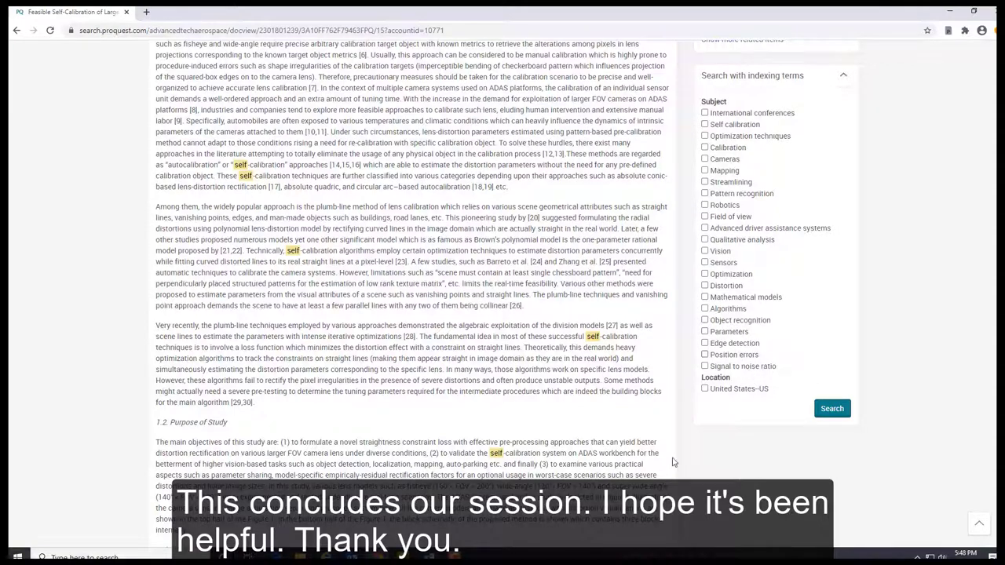